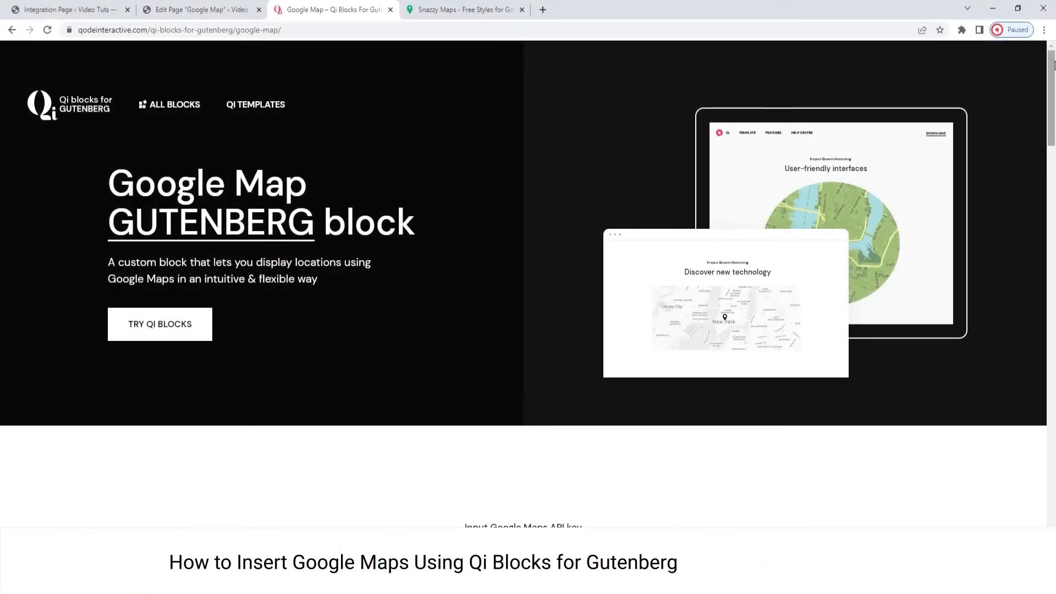
# Scroll through the current page, then go to the Qi Blocks Integration Page with the Google Maps API Key
pyautogui.scroll(-3)
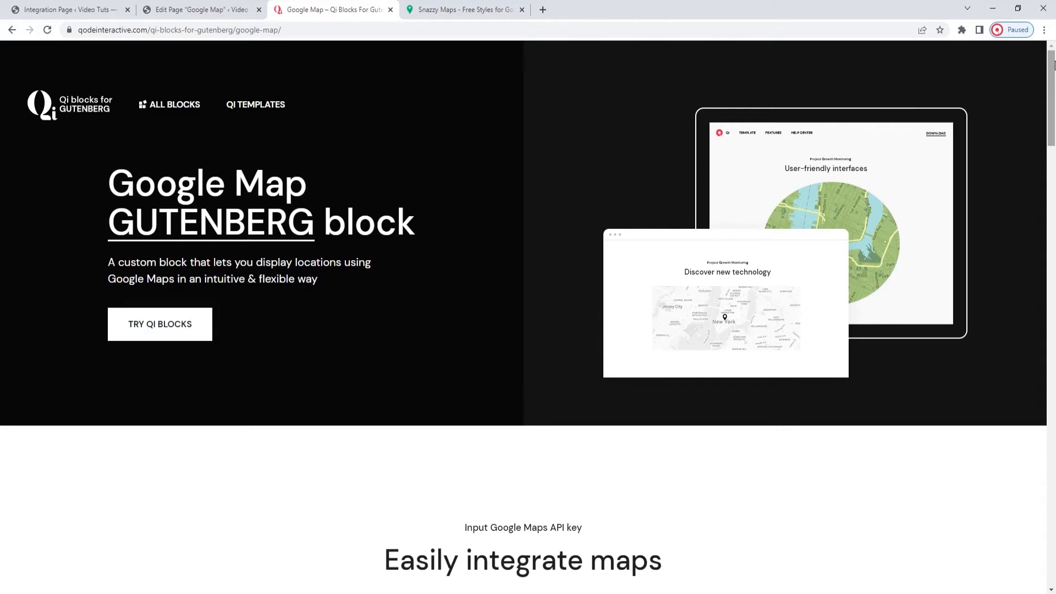
pyautogui.scroll(-3)
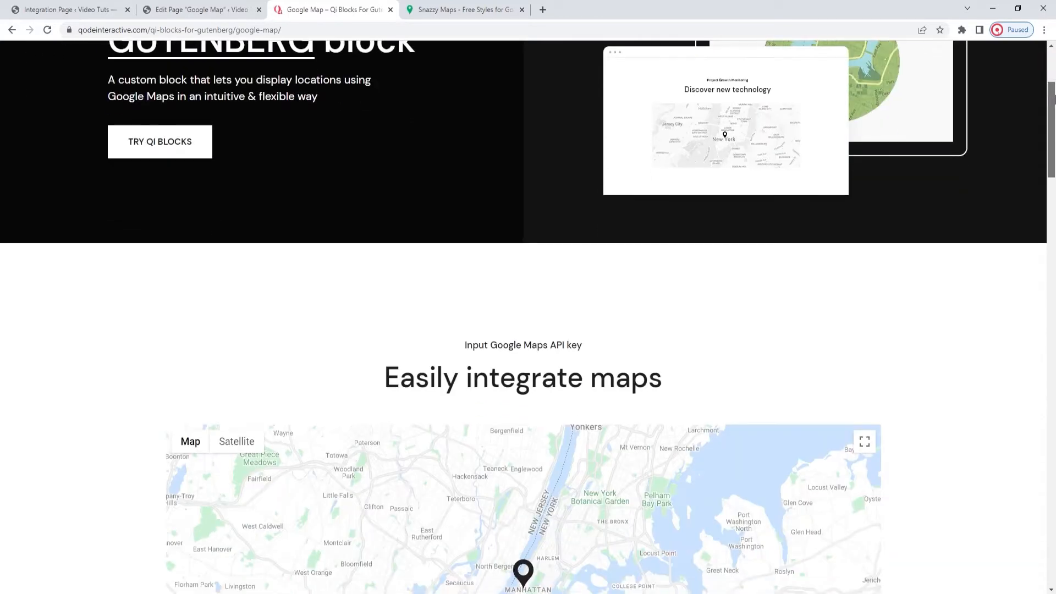
pyautogui.scroll(-3)
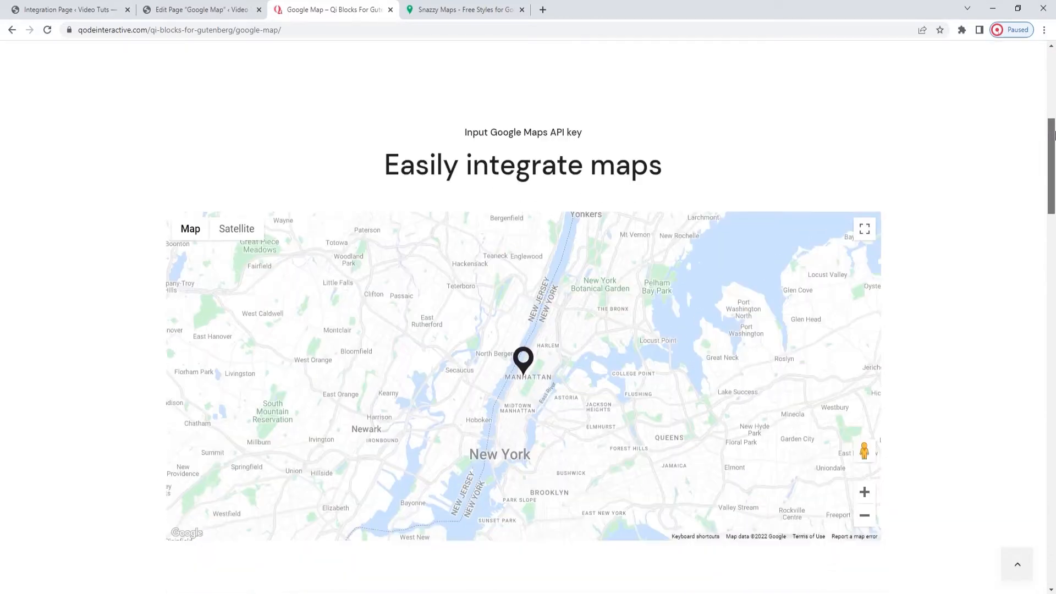
pyautogui.scroll(-3)
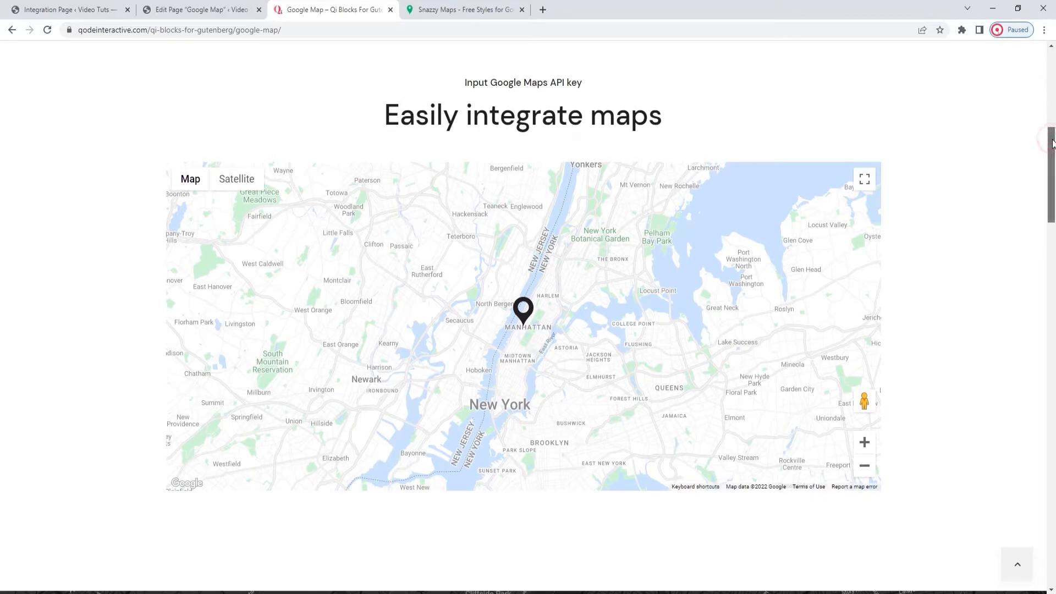
pyautogui.scroll(-3)
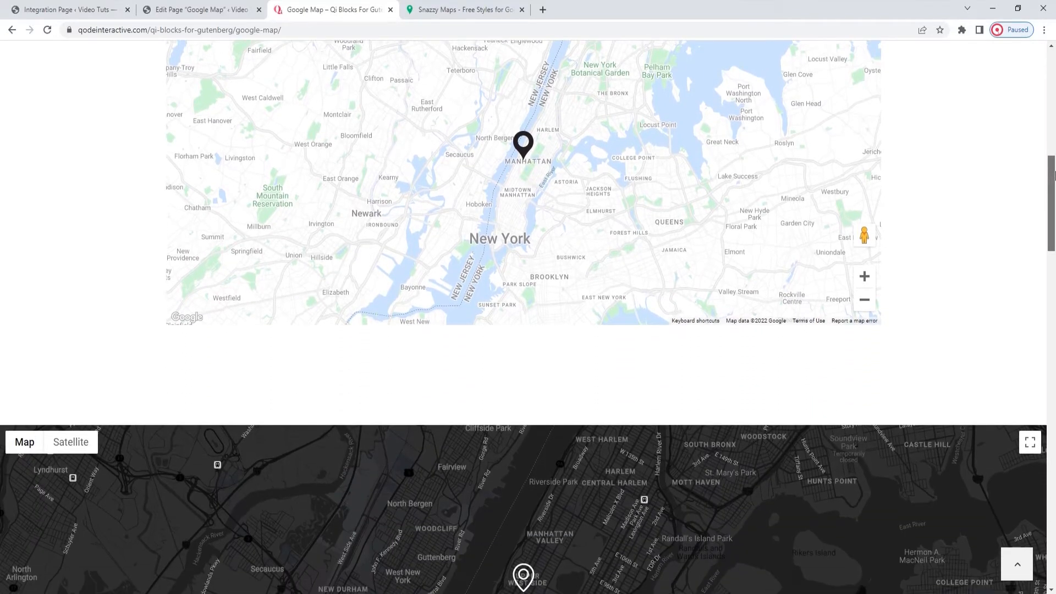
pyautogui.scroll(-3)
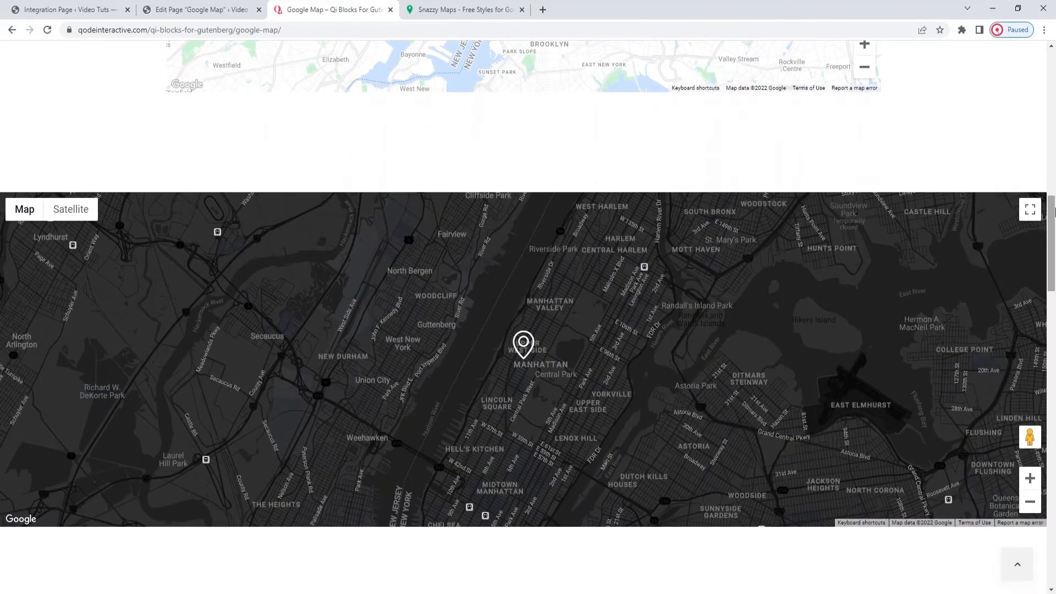
pyautogui.scroll(-3)
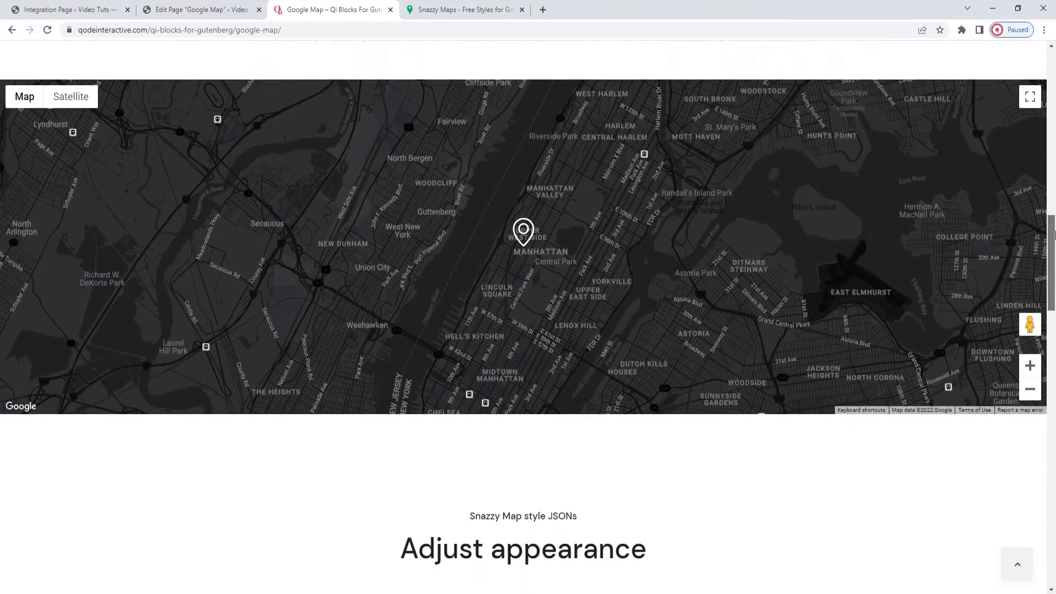
pyautogui.scroll(-3)
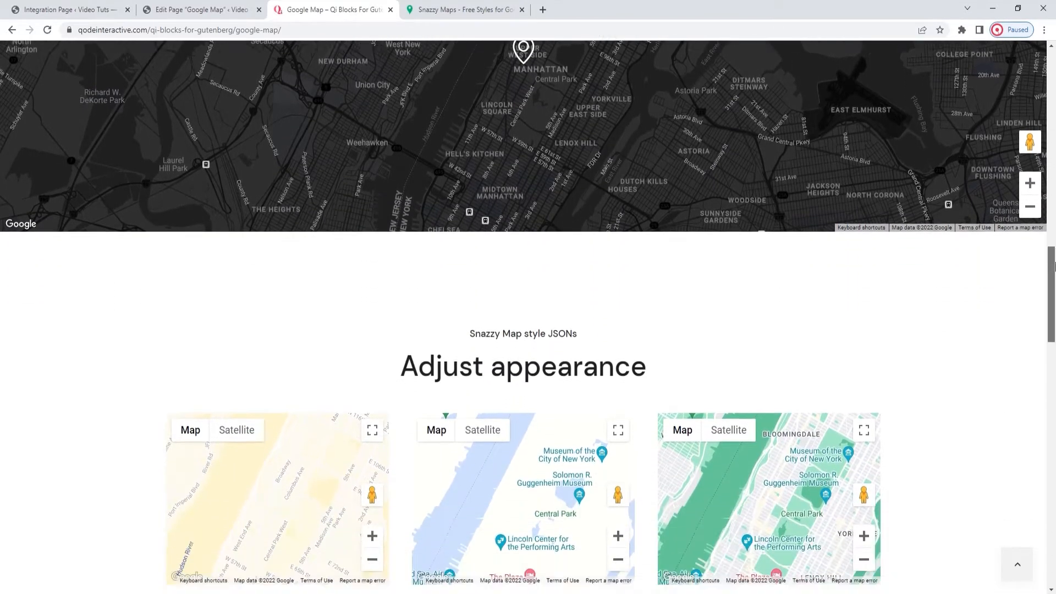
pyautogui.scroll(-3)
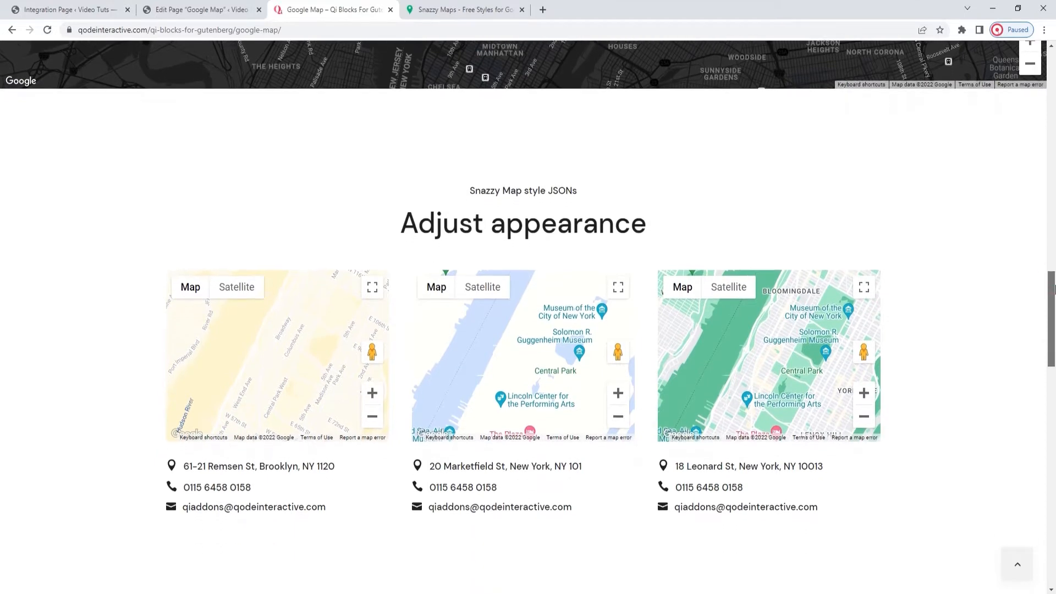
pyautogui.scroll(-3)
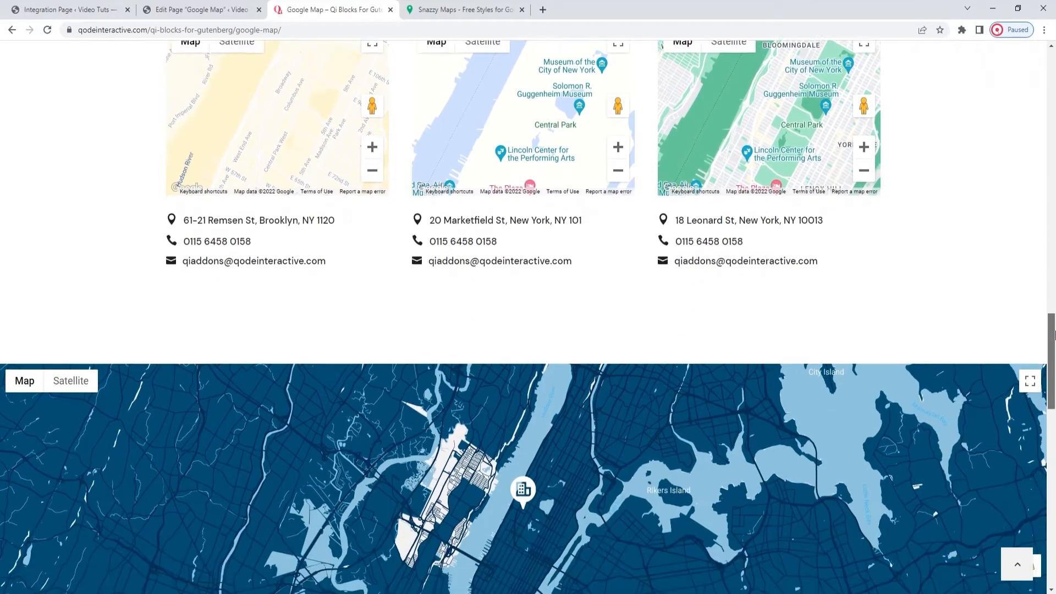
pyautogui.scroll(-3)
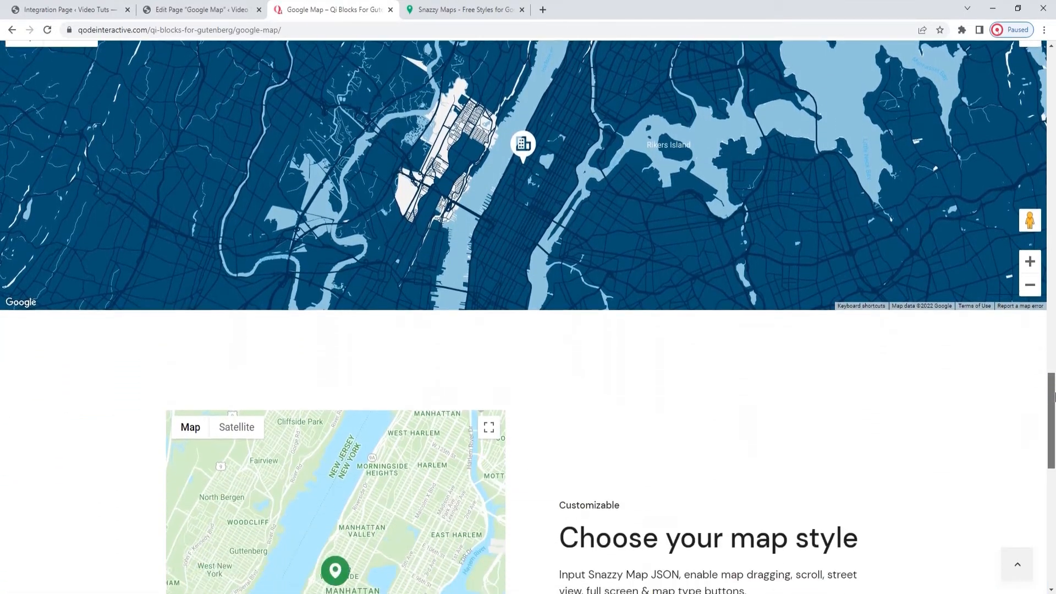
pyautogui.scroll(-3)
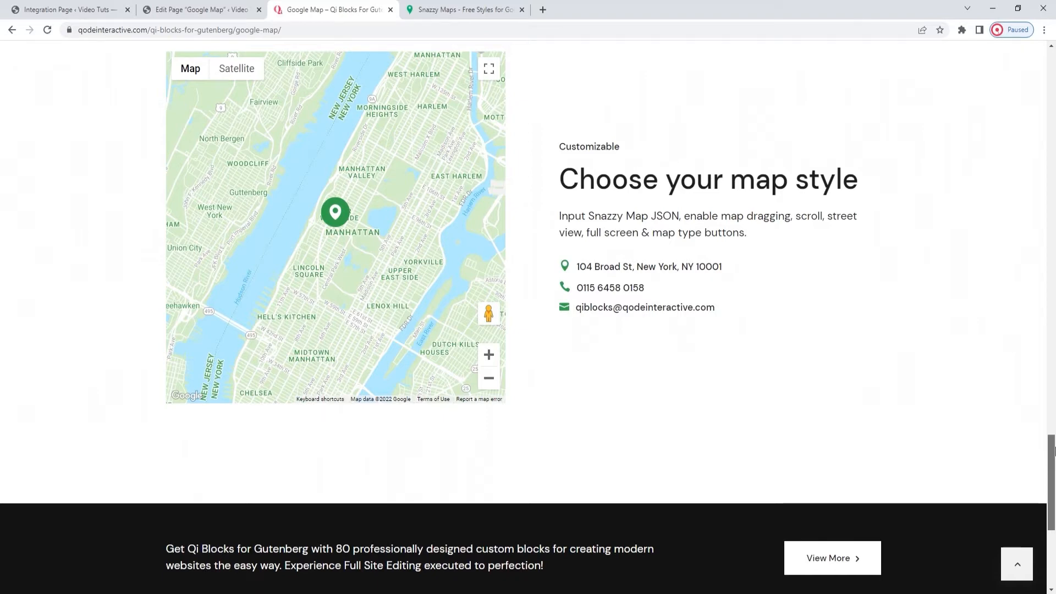
pyautogui.click(64, 10)
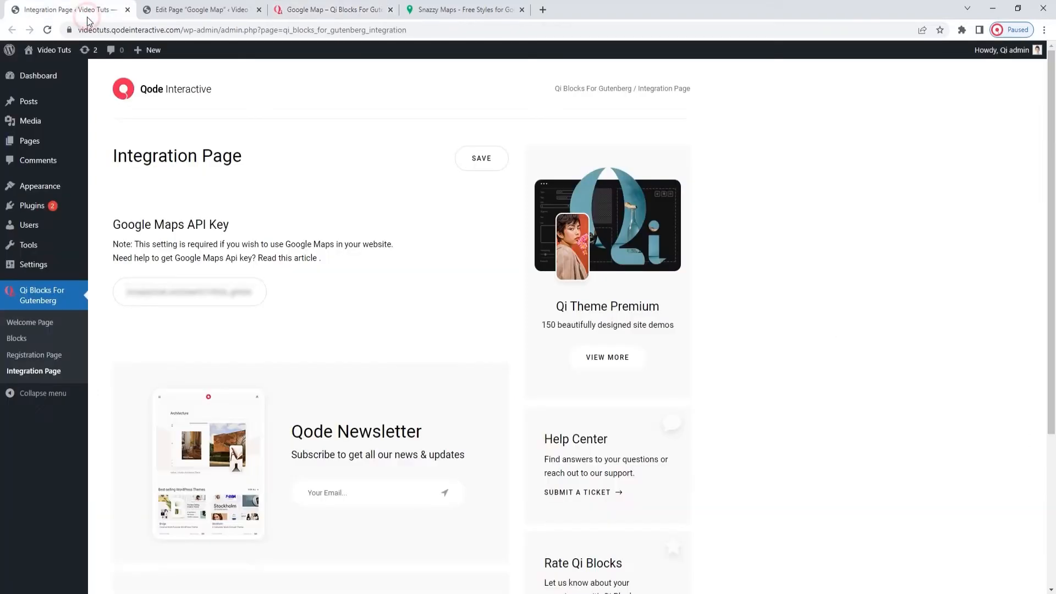
pyautogui.moveTo(67, 10)
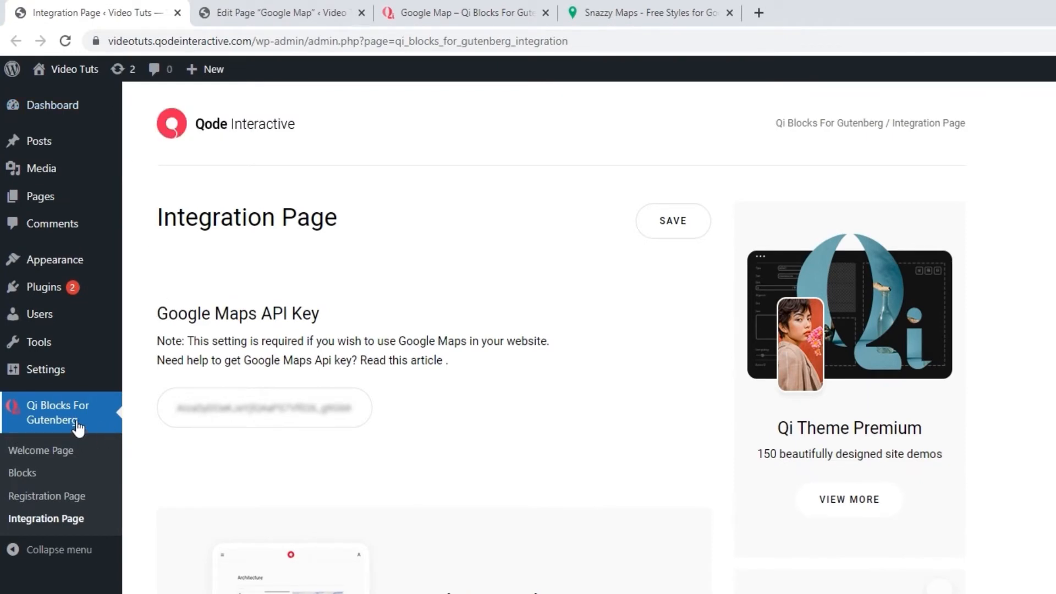
pyautogui.moveTo(84, 529)
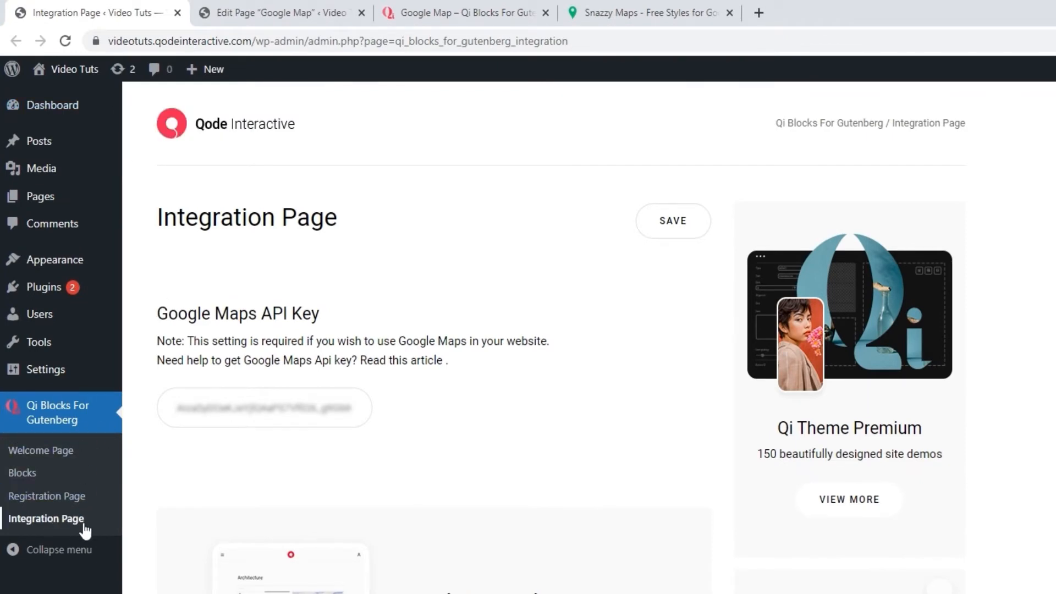
pyautogui.moveTo(185, 439)
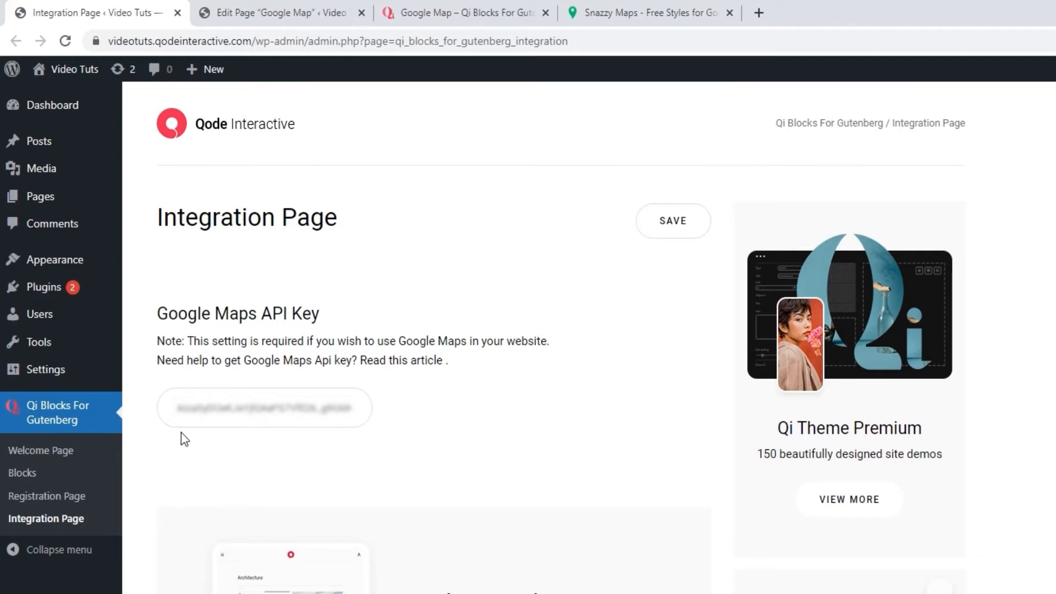
pyautogui.moveTo(345, 423)
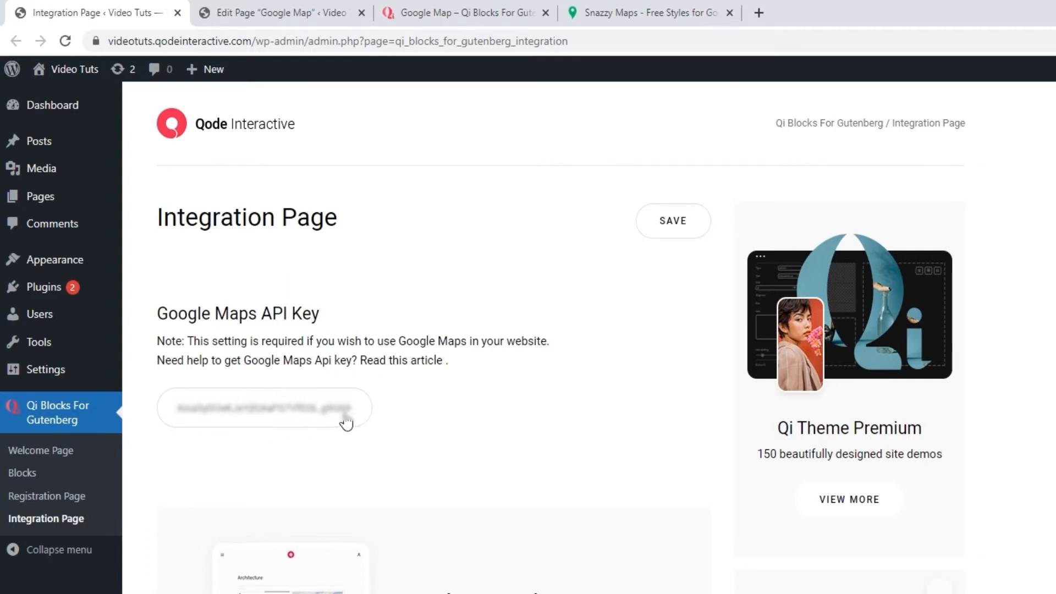
pyautogui.moveTo(646, 228)
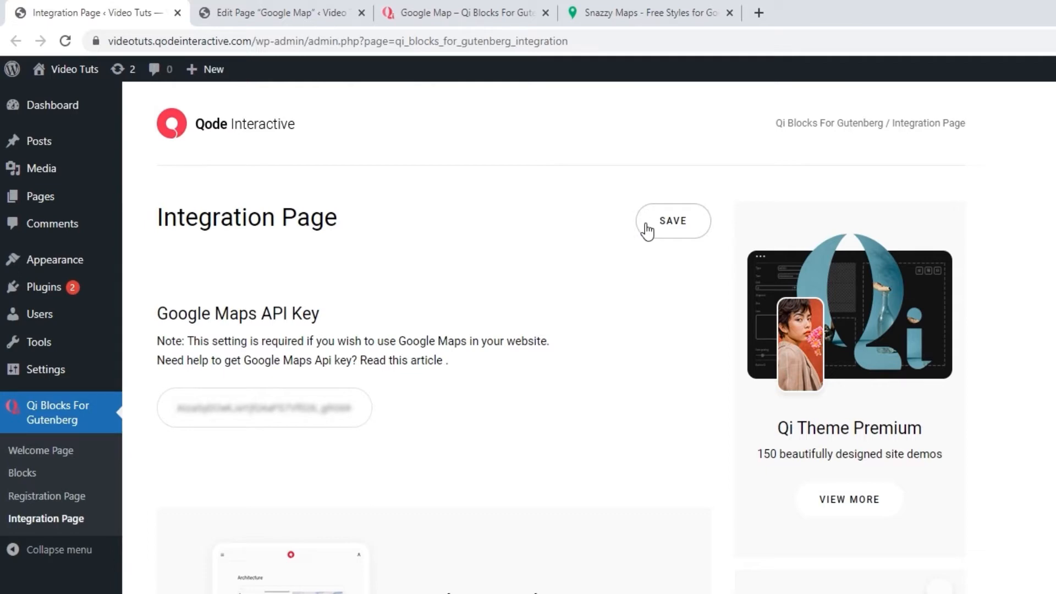
pyautogui.moveTo(326, 124)
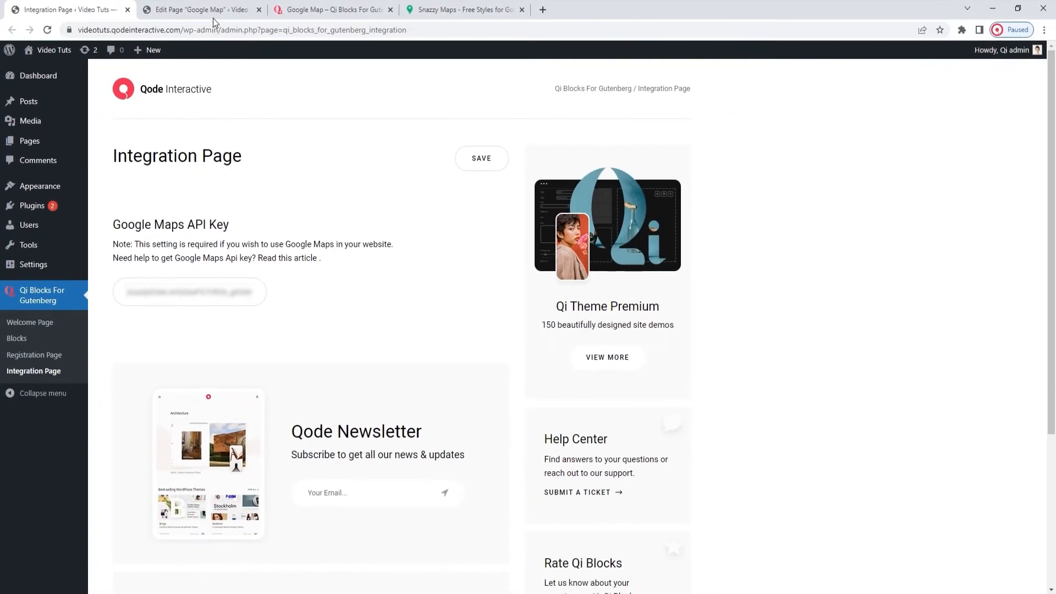
# Return to the Google Map page editor and browse the block library down to the Qi Blocks listings
pyautogui.click(199, 10)
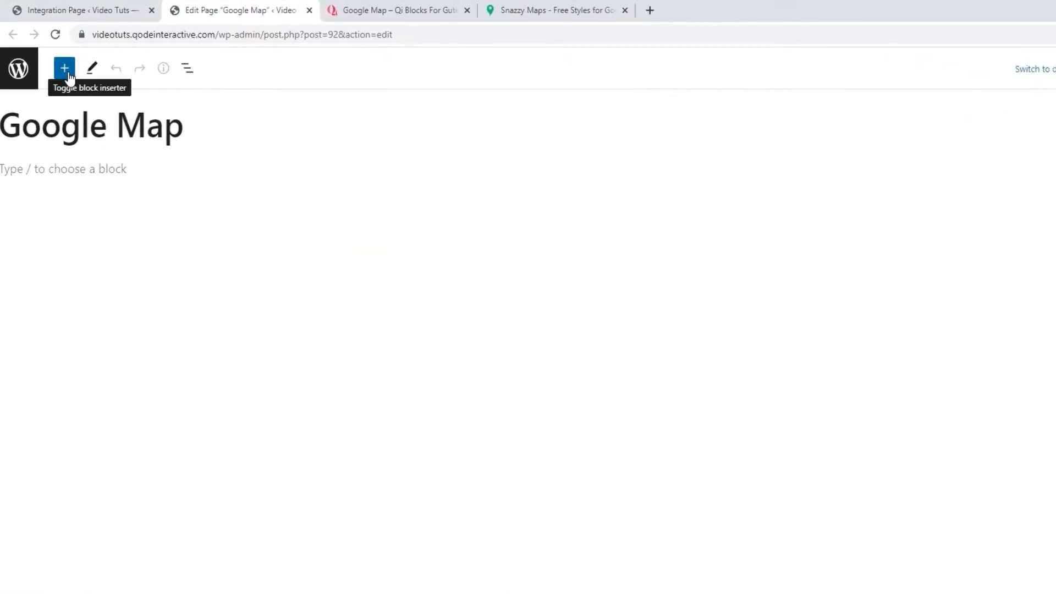
pyautogui.click(63, 68)
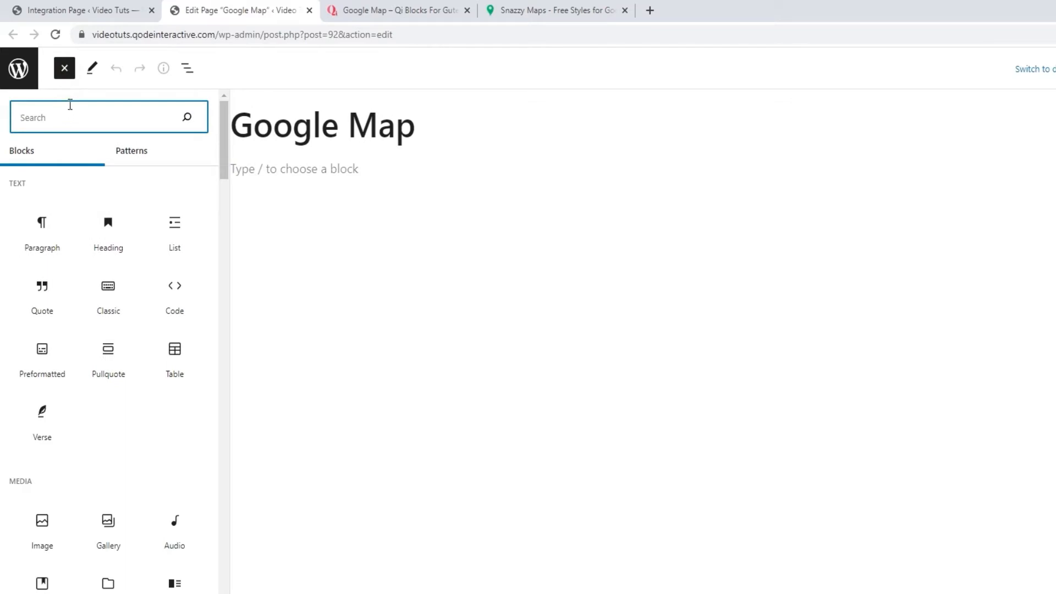
pyautogui.scroll(-3)
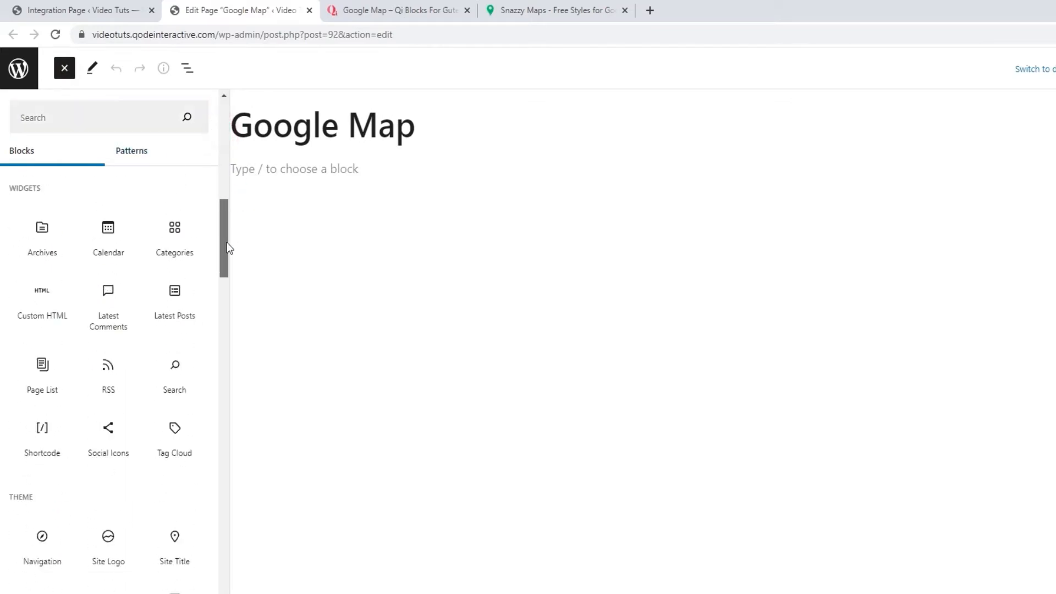
pyautogui.scroll(-3)
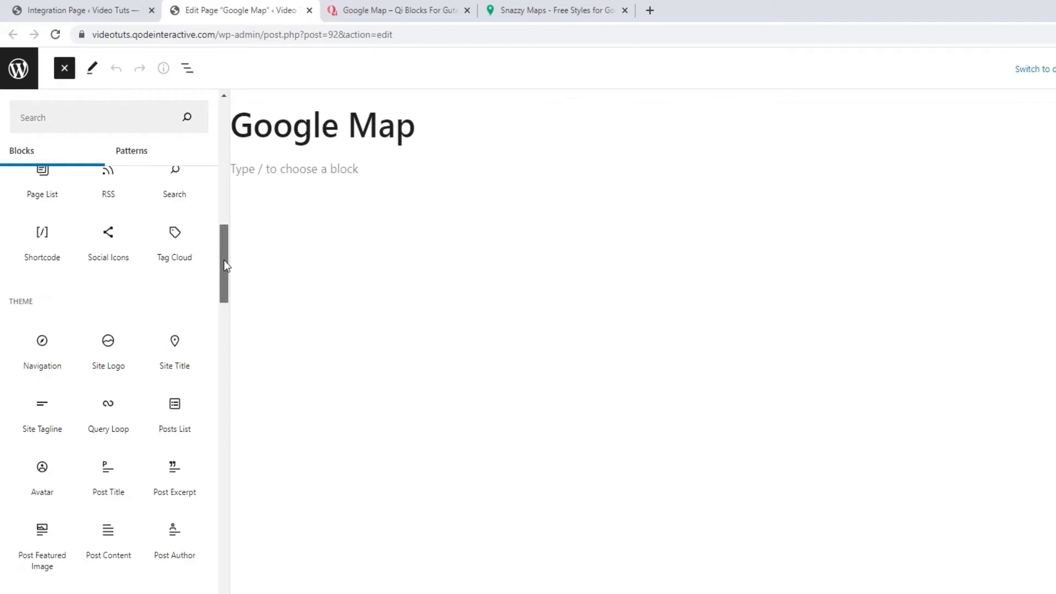
pyautogui.scroll(-3)
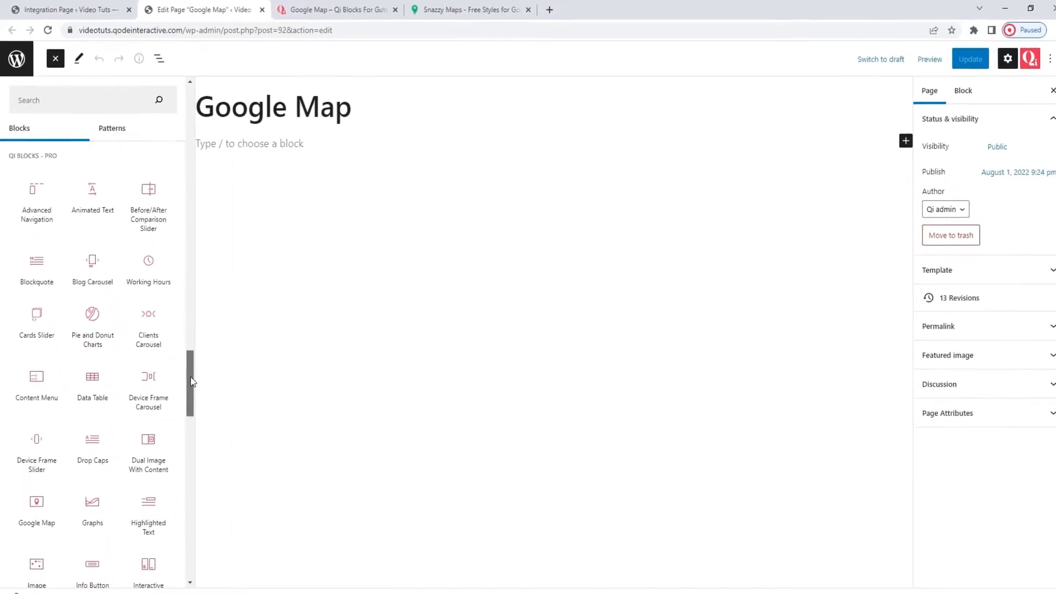
pyautogui.scroll(-3)
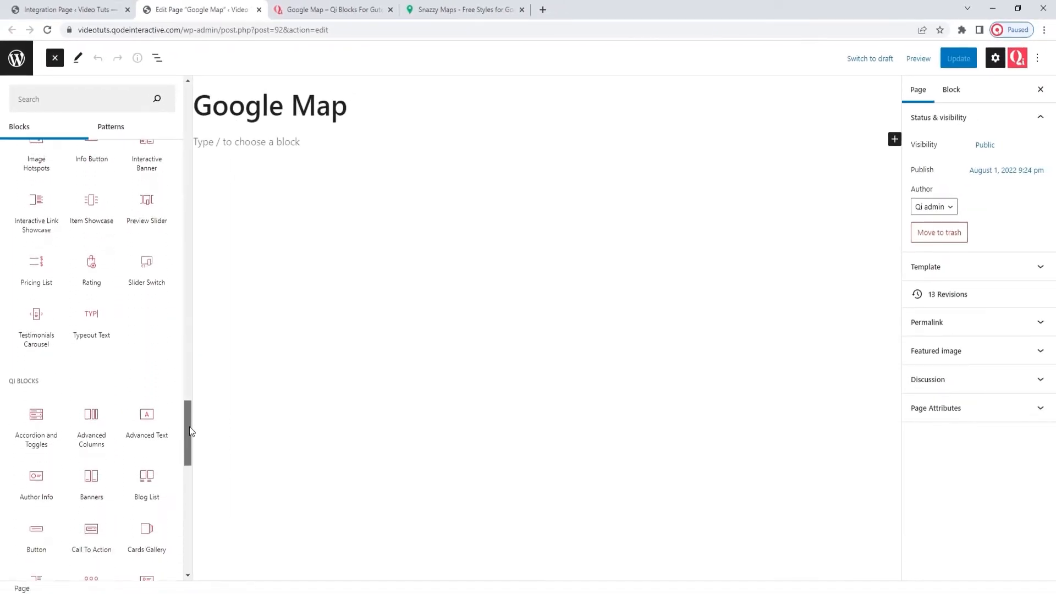
pyautogui.scroll(-3)
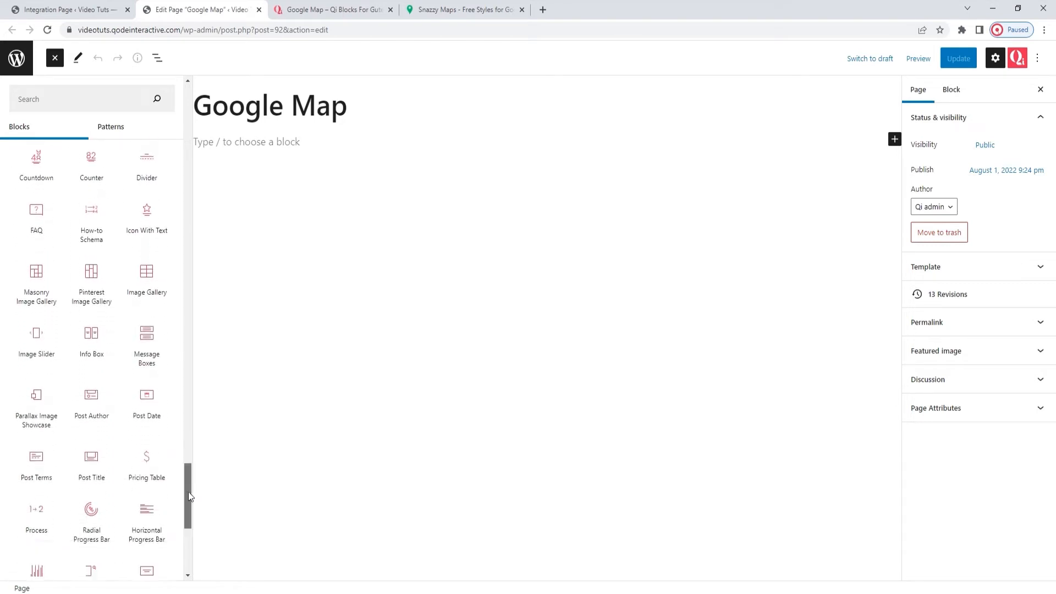
pyautogui.scroll(-3)
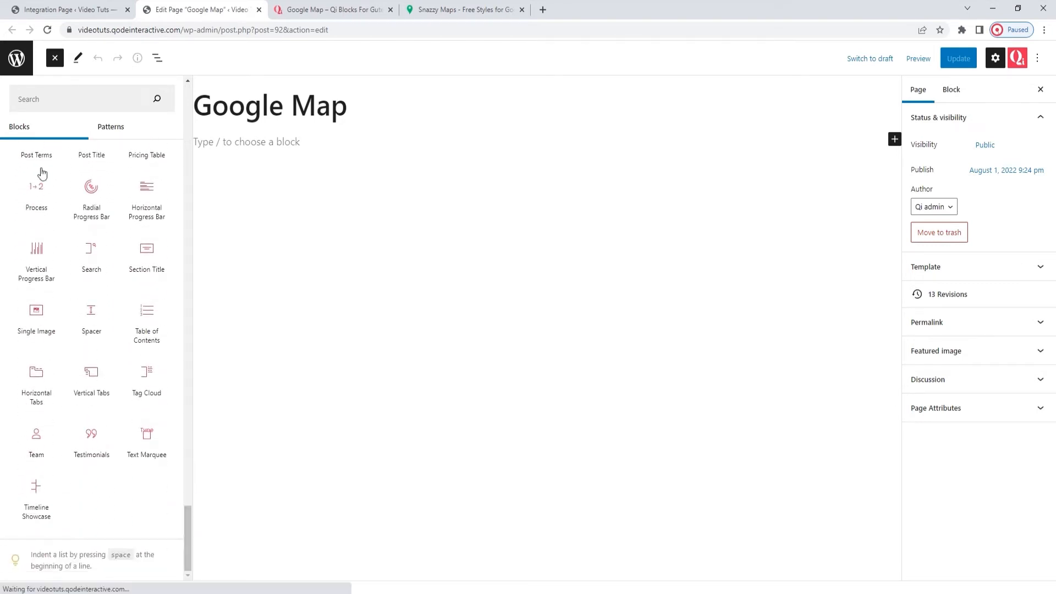
# Insert a Qi Blocks Google Map block into the empty page via the quick block picker
pyautogui.click(55, 58)
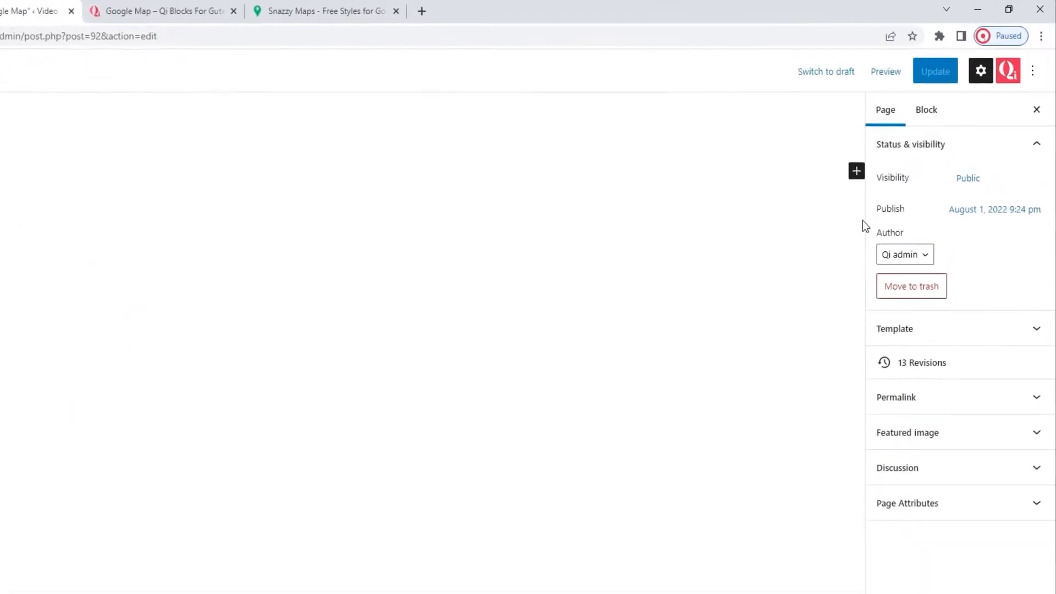
pyautogui.click(855, 170)
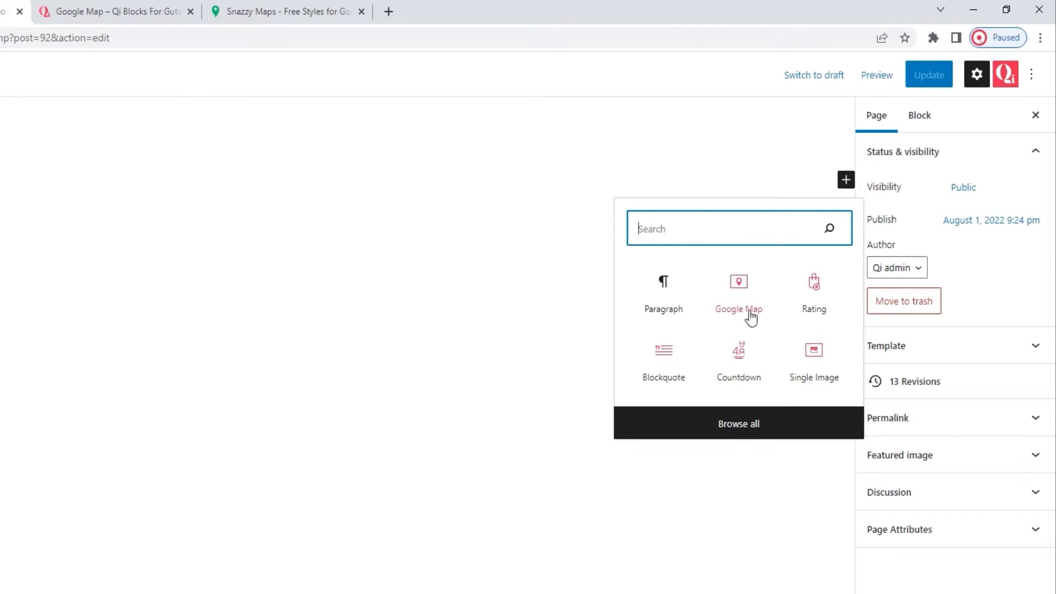
pyautogui.click(738, 289)
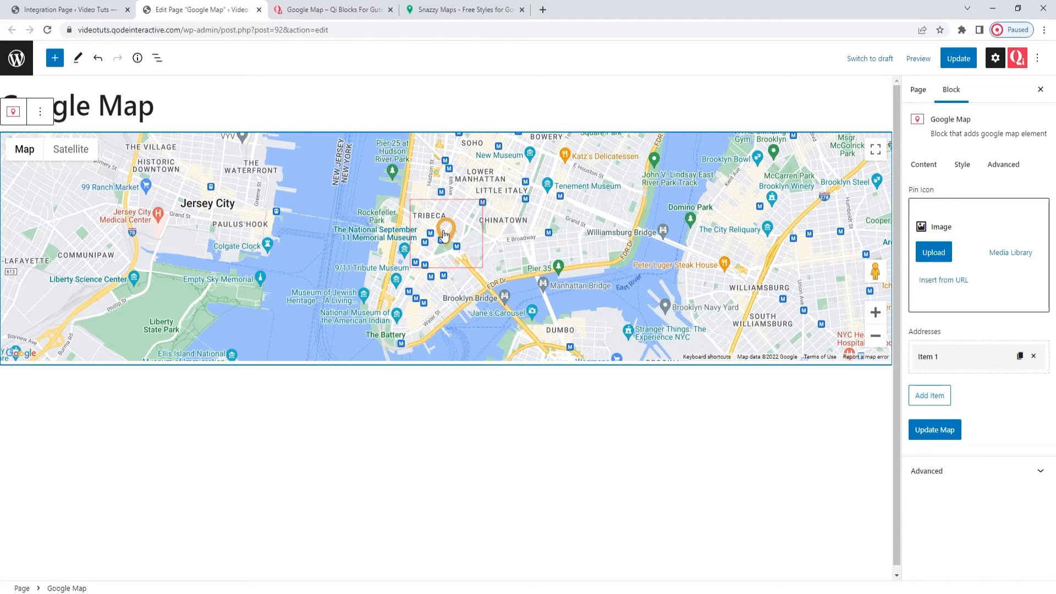
pyautogui.click(444, 232)
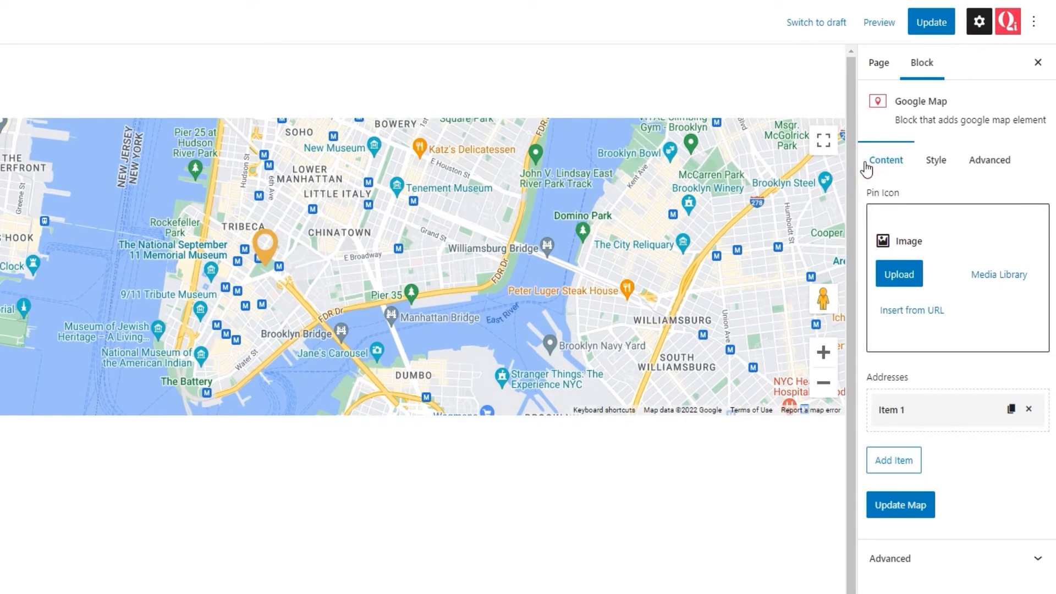
pyautogui.moveTo(895, 208)
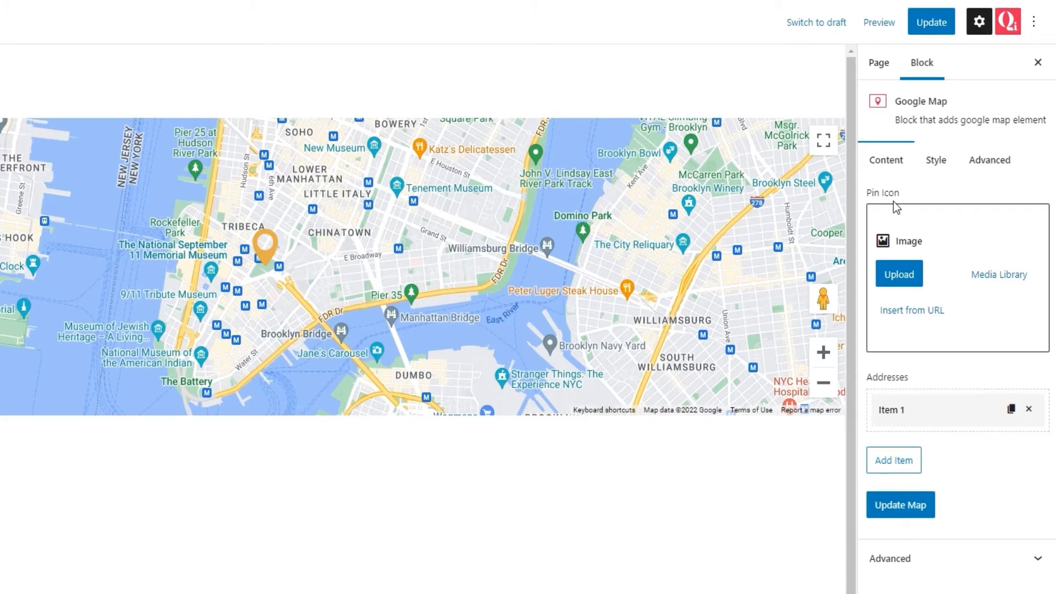
# Set the google-map-pin image from the Media Library as the map's pin icon
pyautogui.click(998, 274)
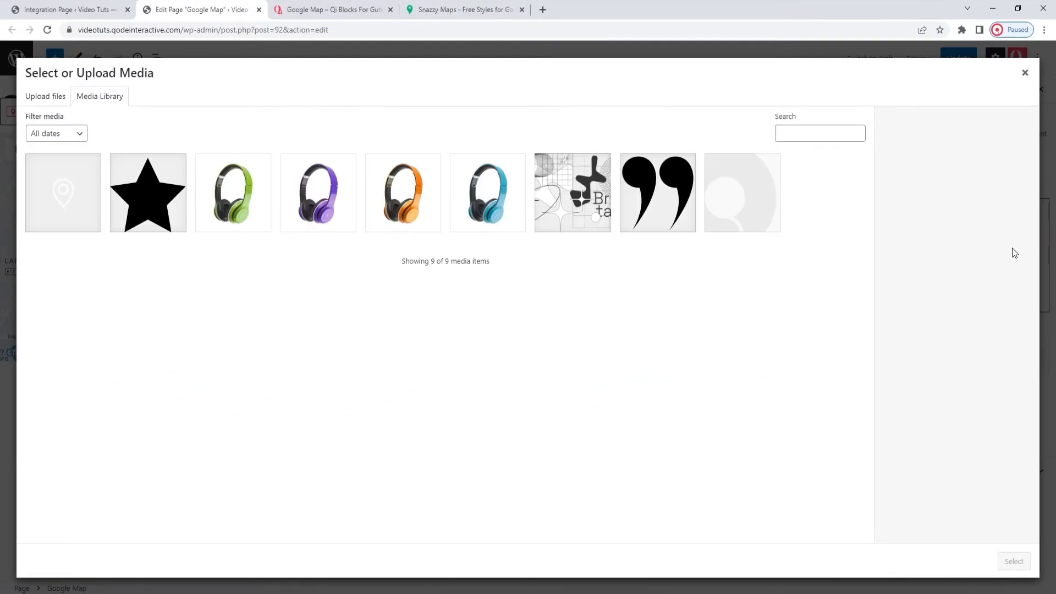
pyautogui.click(63, 192)
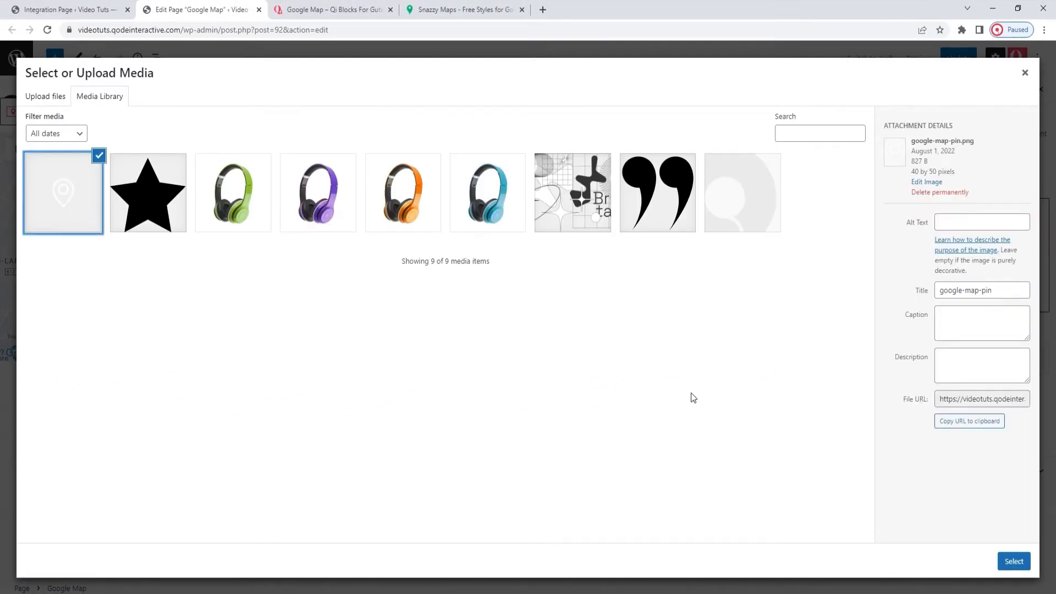
pyautogui.click(1013, 561)
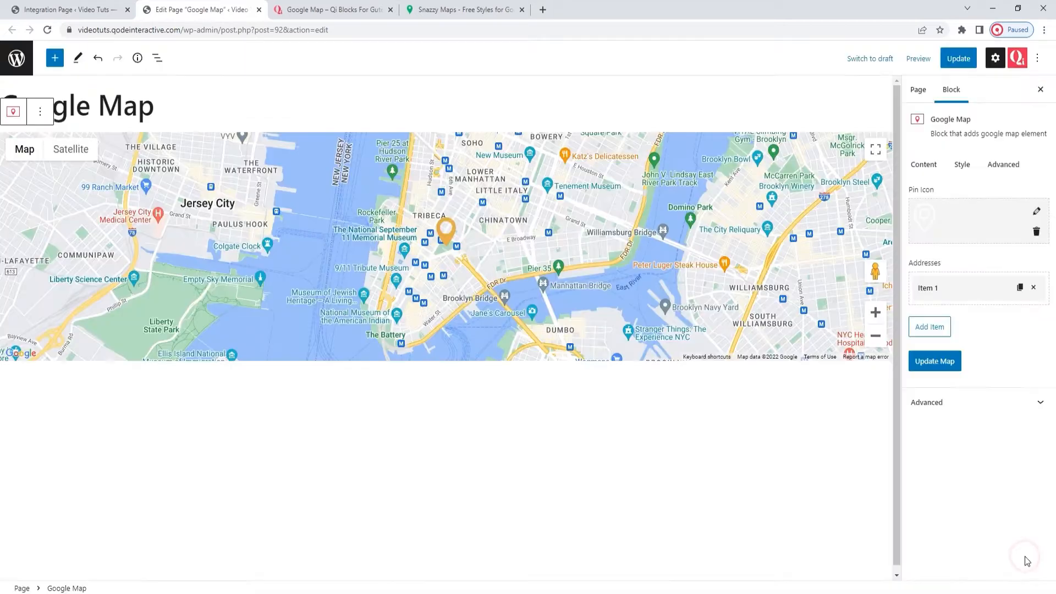
pyautogui.moveTo(1017, 549)
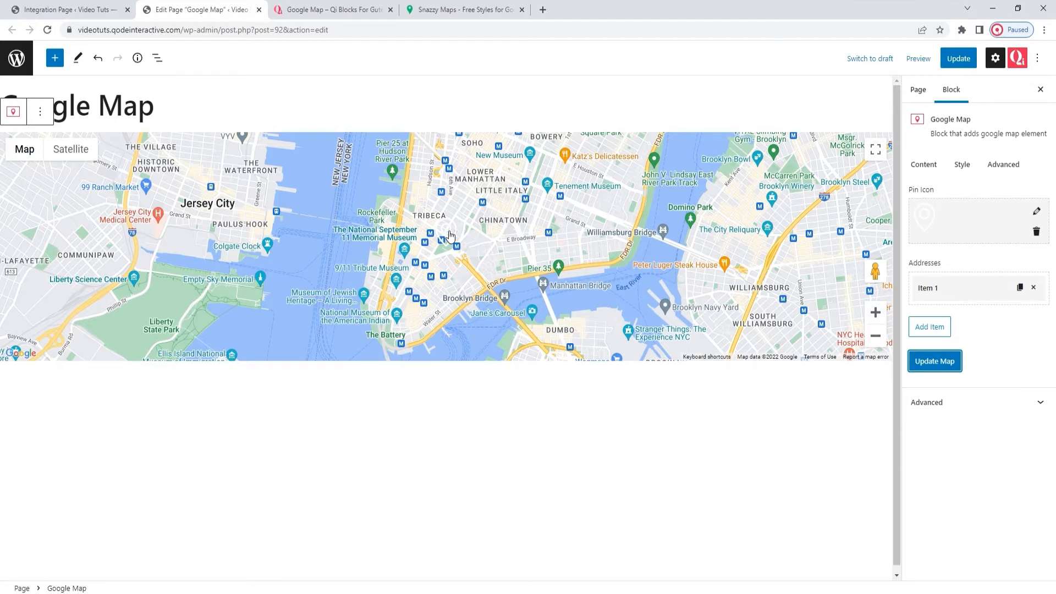
# Replace Item 1's address with 'W 81st St, New York, NY 10024, Unated States' and update the map
pyautogui.scroll(-3)
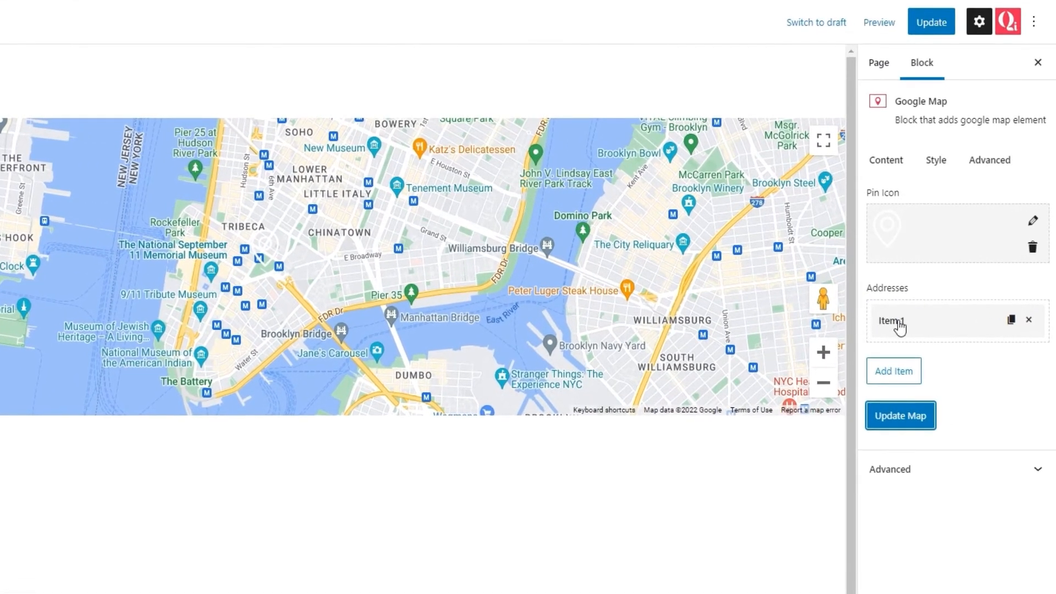
pyautogui.click(892, 320)
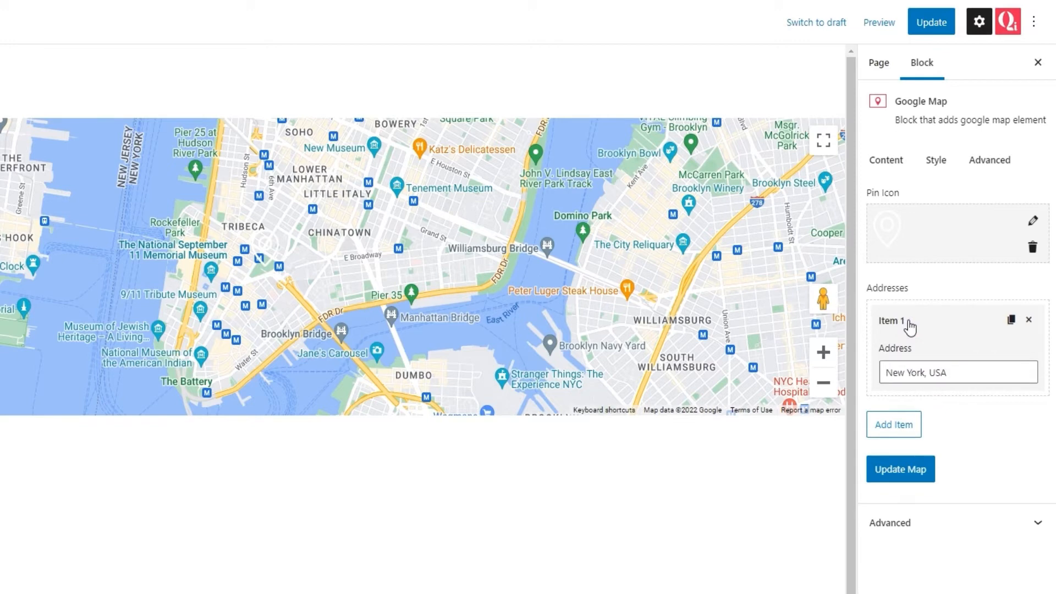
pyautogui.tripleClick(957, 371)
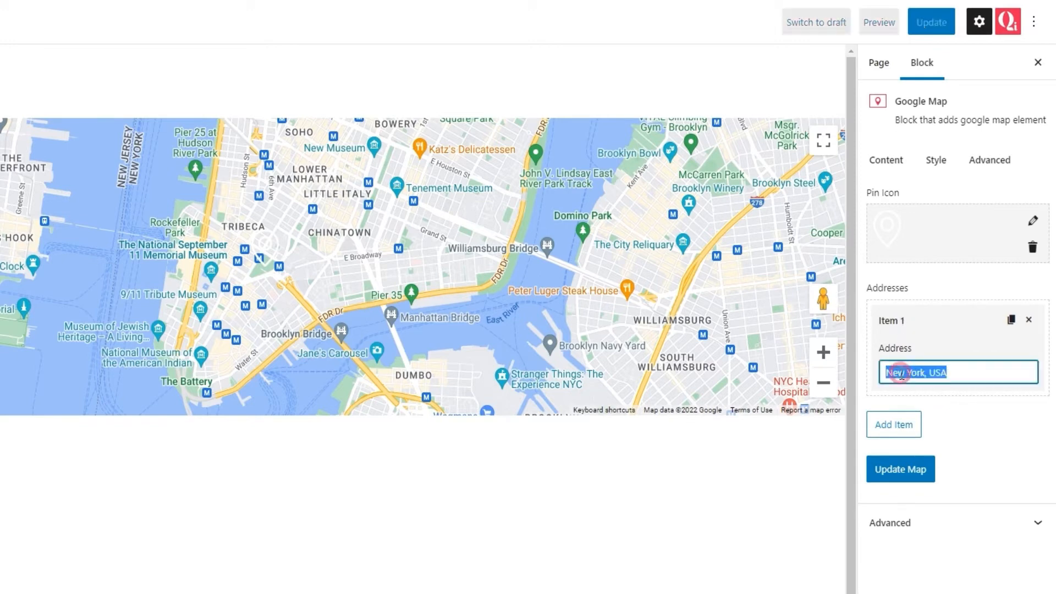
pyautogui.write('W 81st St,')
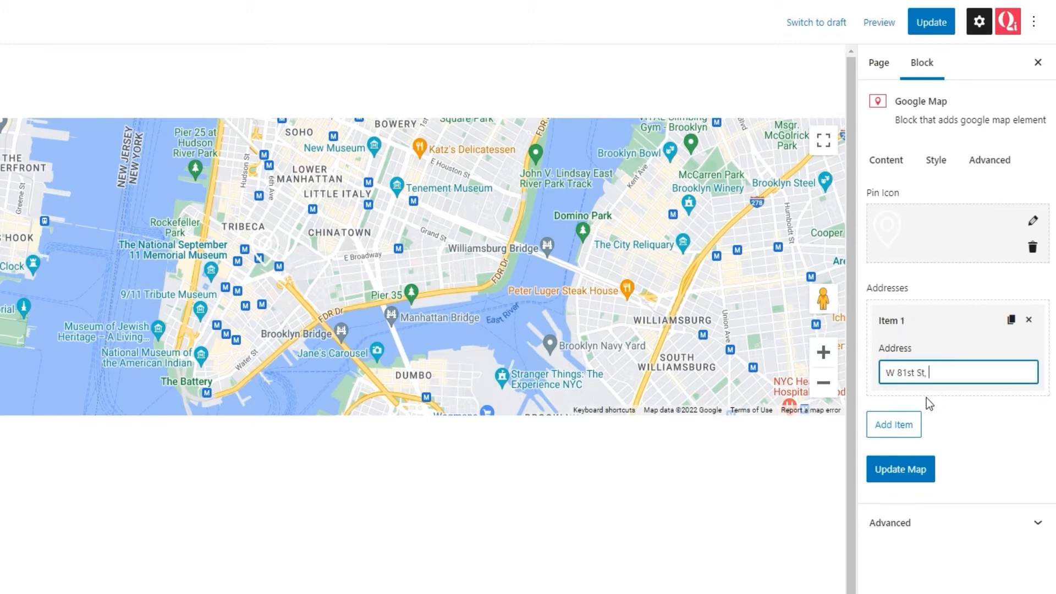
pyautogui.write('New York, NY 10024, Unated States')
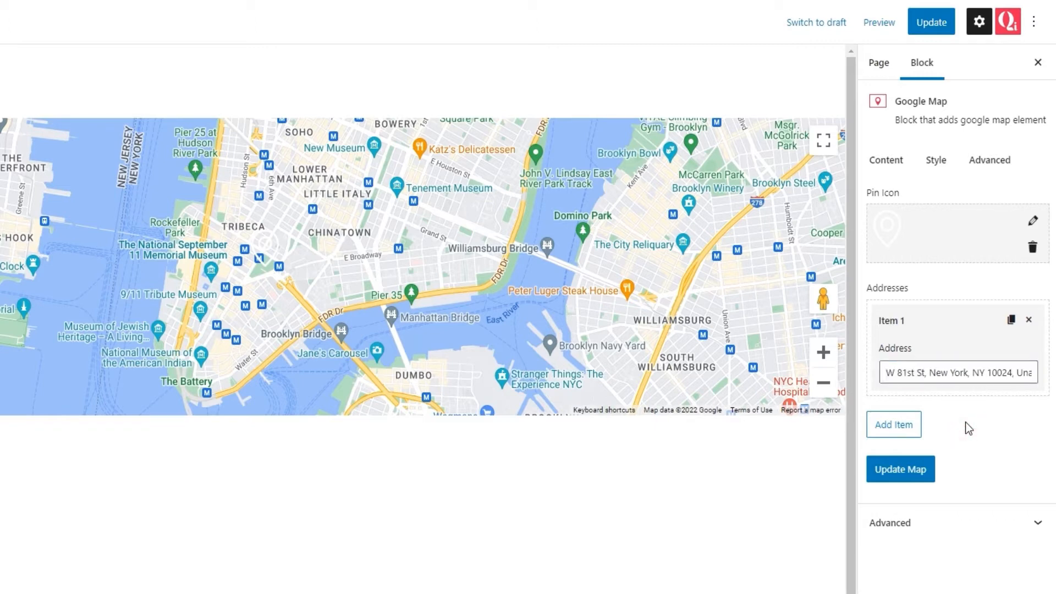
pyautogui.click(893, 425)
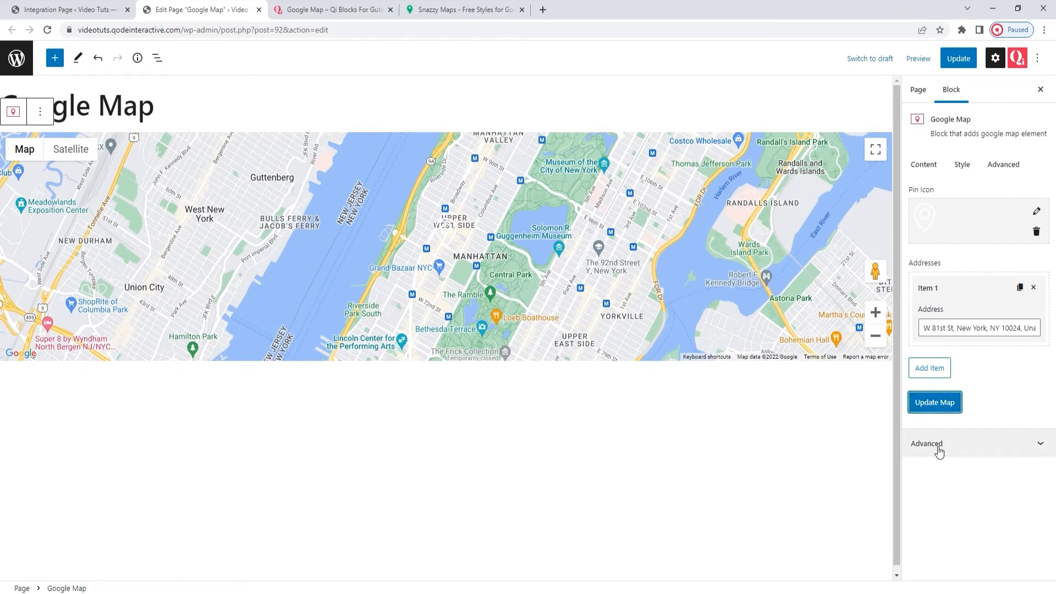
pyautogui.click(929, 443)
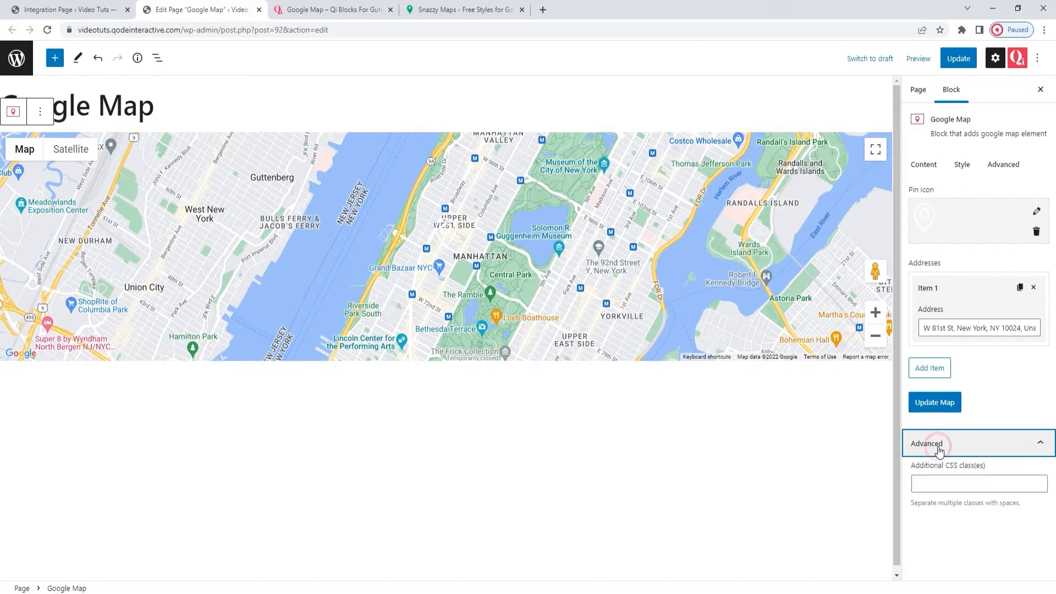
pyautogui.moveTo(956, 450)
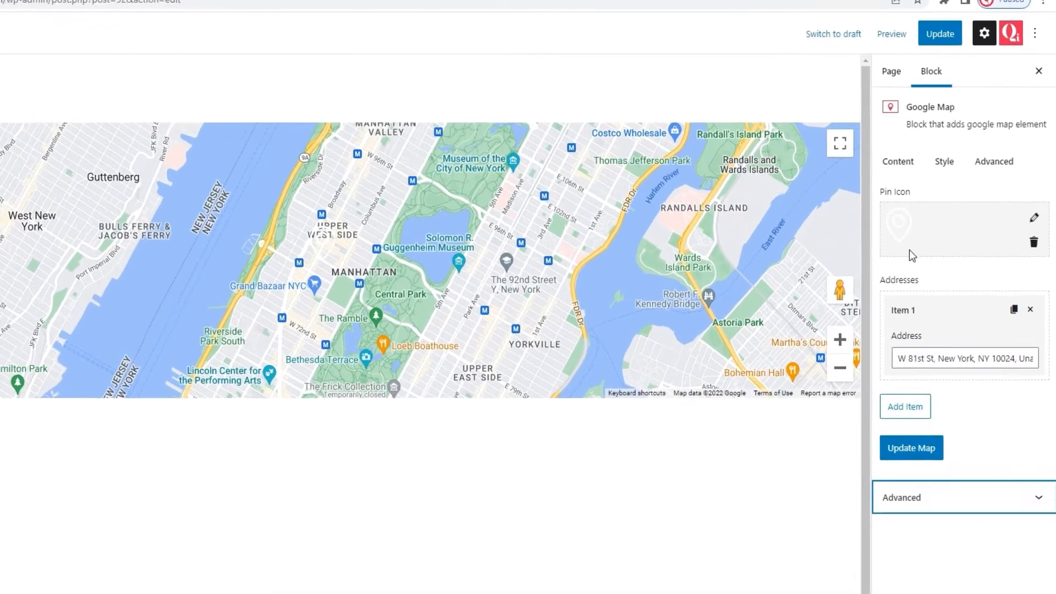
# Set the Map Height to 585 in the Style settings, then switch to the Snazzy Maps tab
pyautogui.click(942, 161)
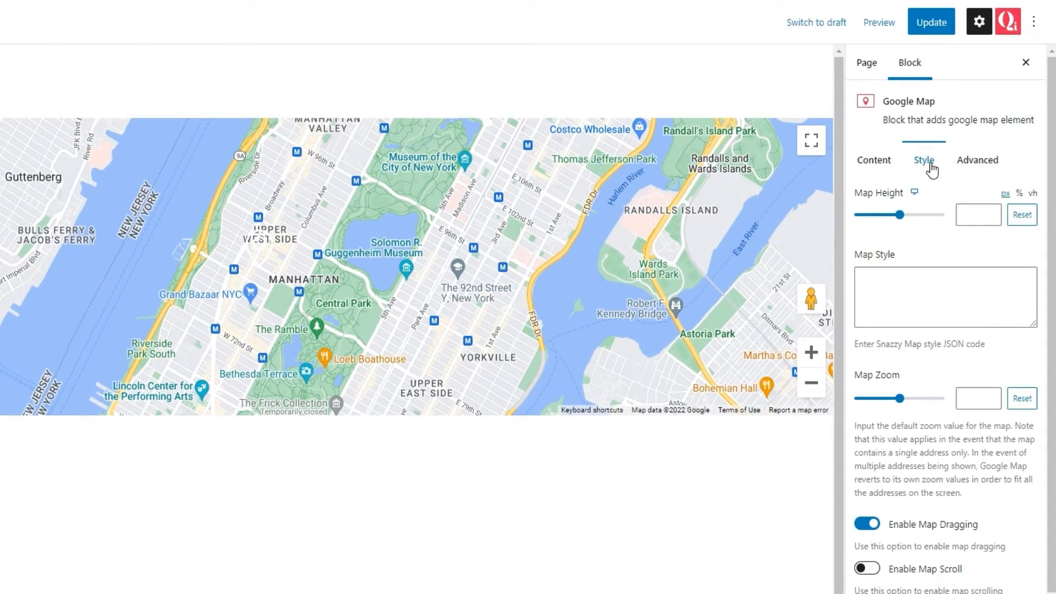
pyautogui.moveTo(866, 190)
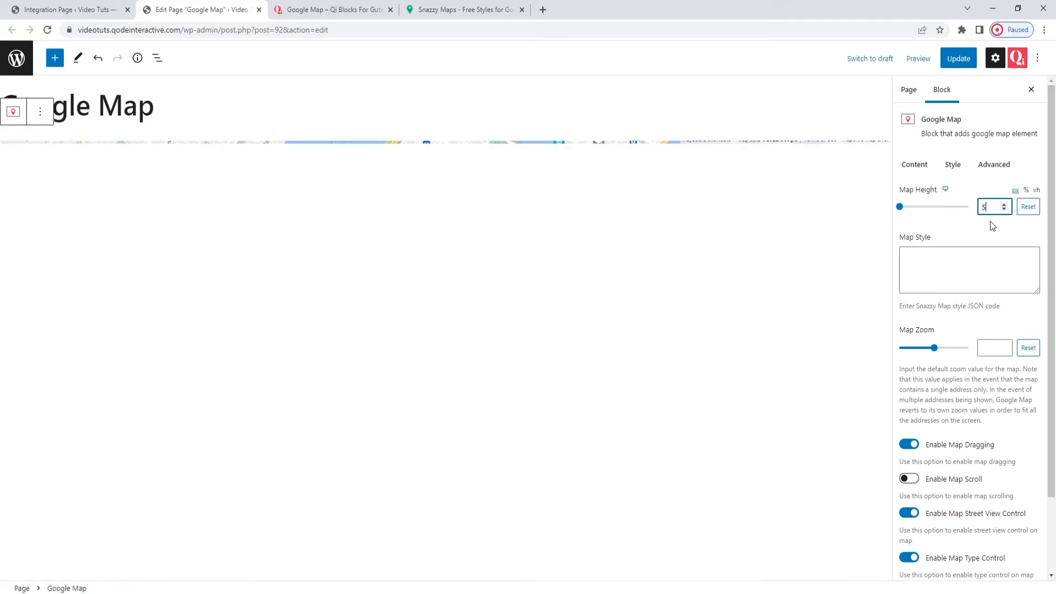
pyautogui.write('585')
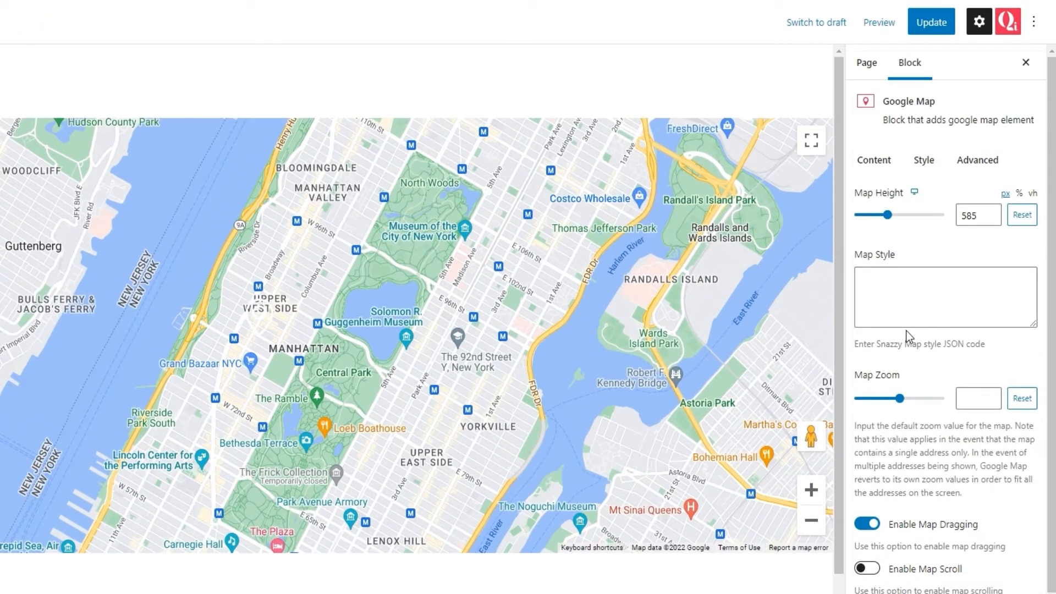
pyautogui.moveTo(914, 357)
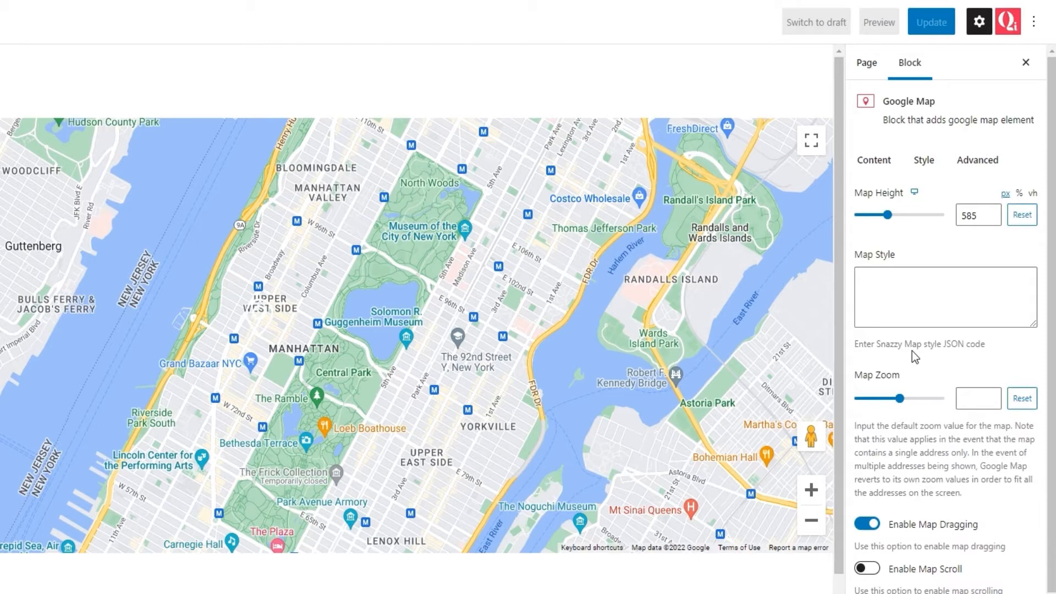
pyautogui.click(463, 9)
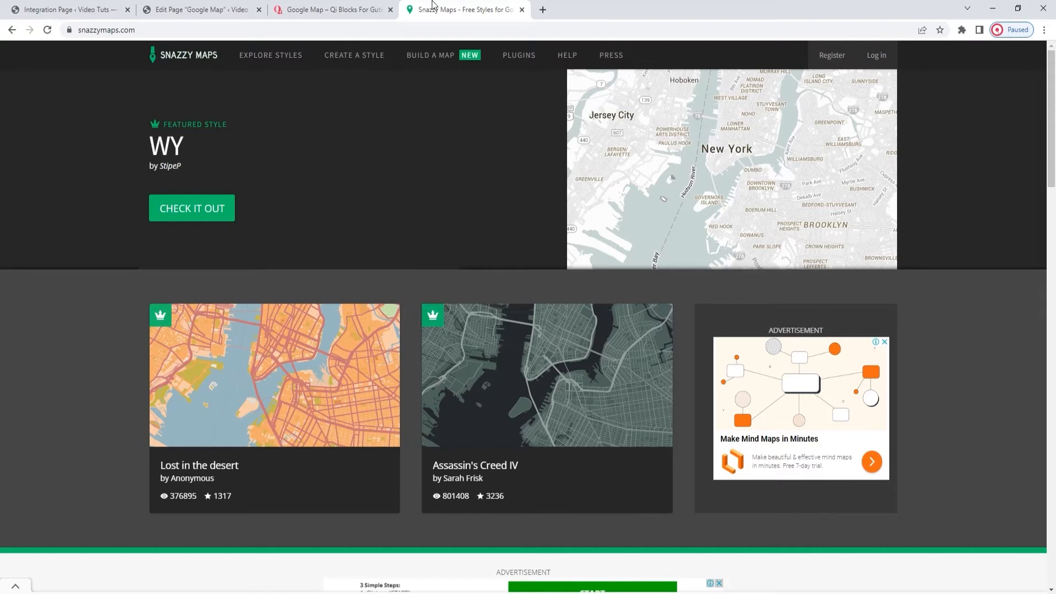
pyautogui.moveTo(353, 57)
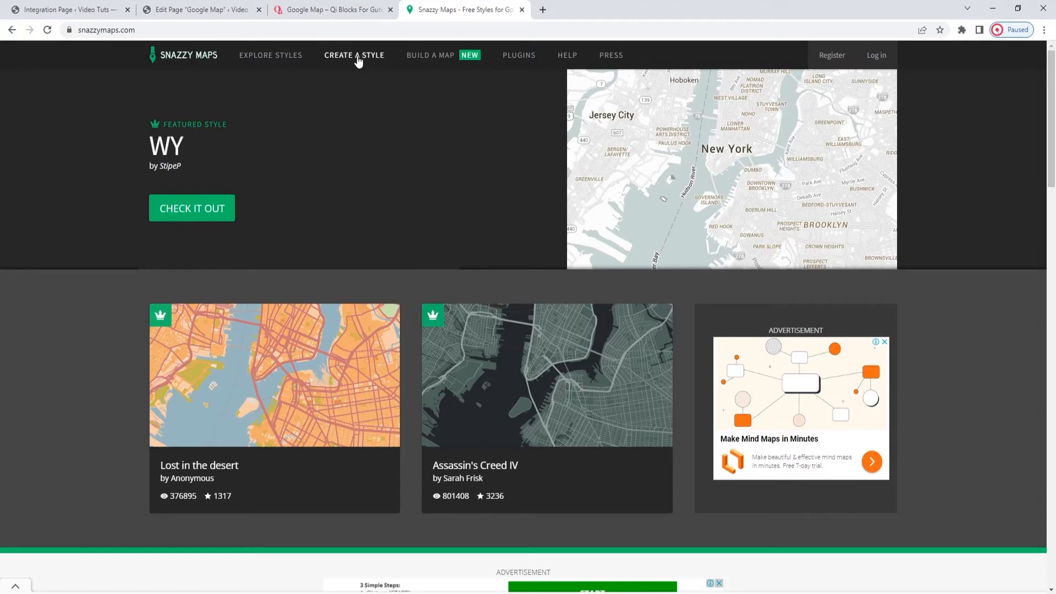
# Create a Snazzy Maps style from the Dark preset with a green accent colour and apply it
pyautogui.click(354, 55)
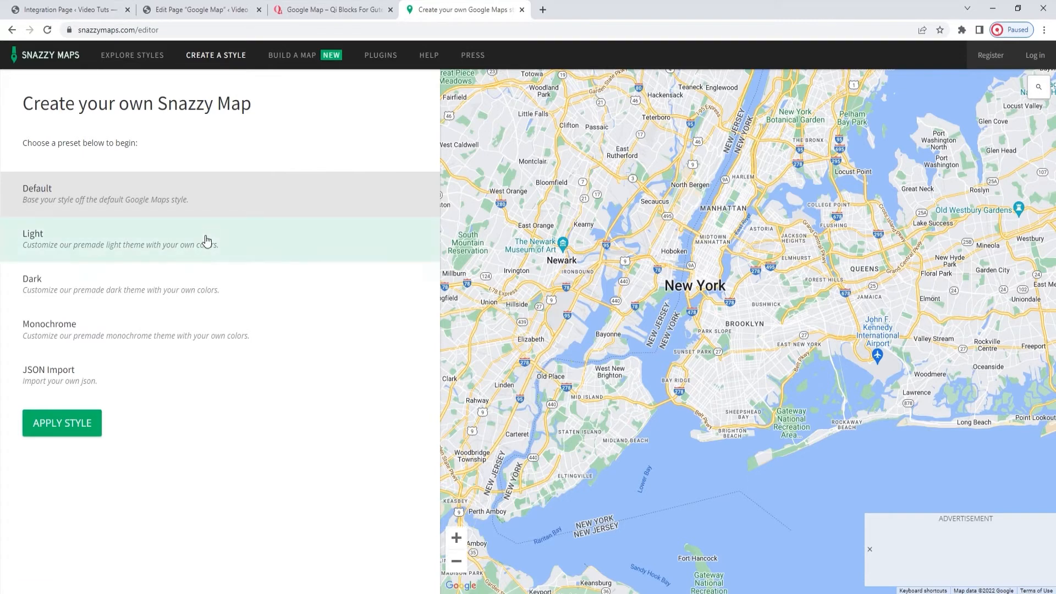
pyautogui.click(32, 278)
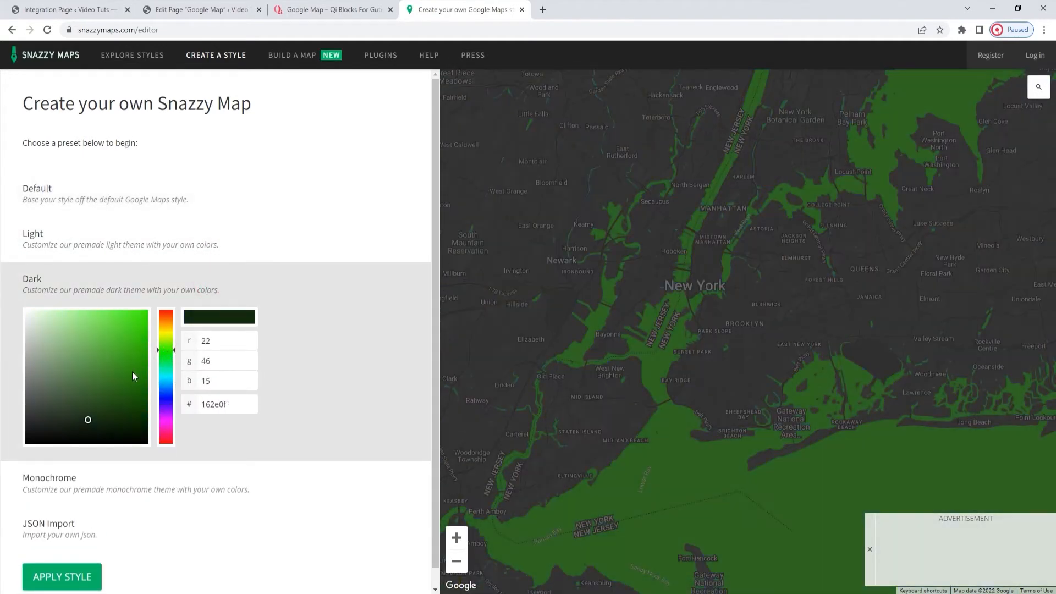
pyautogui.click(105, 349)
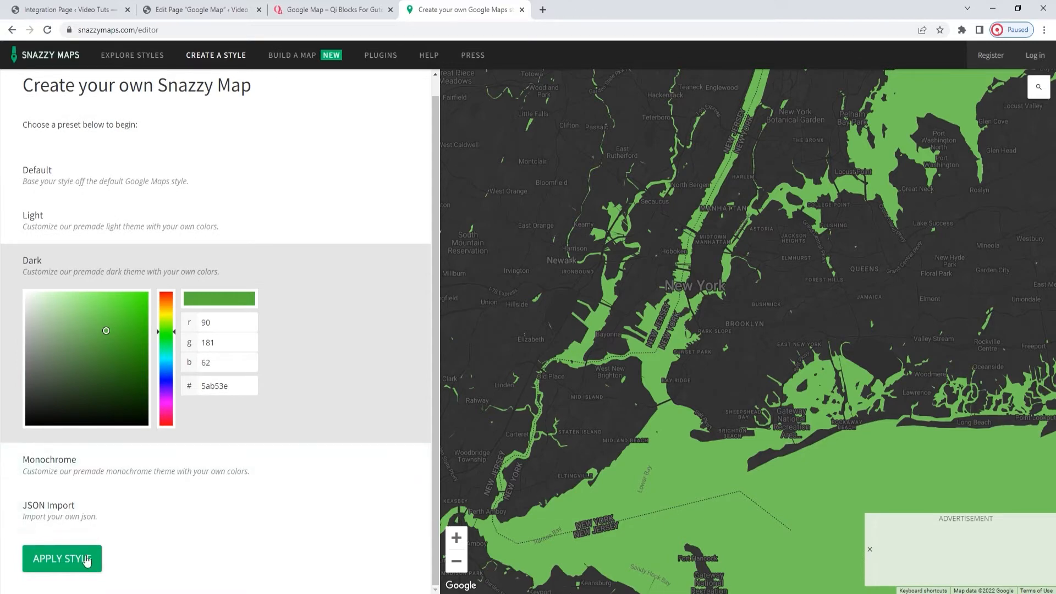
pyautogui.click(62, 558)
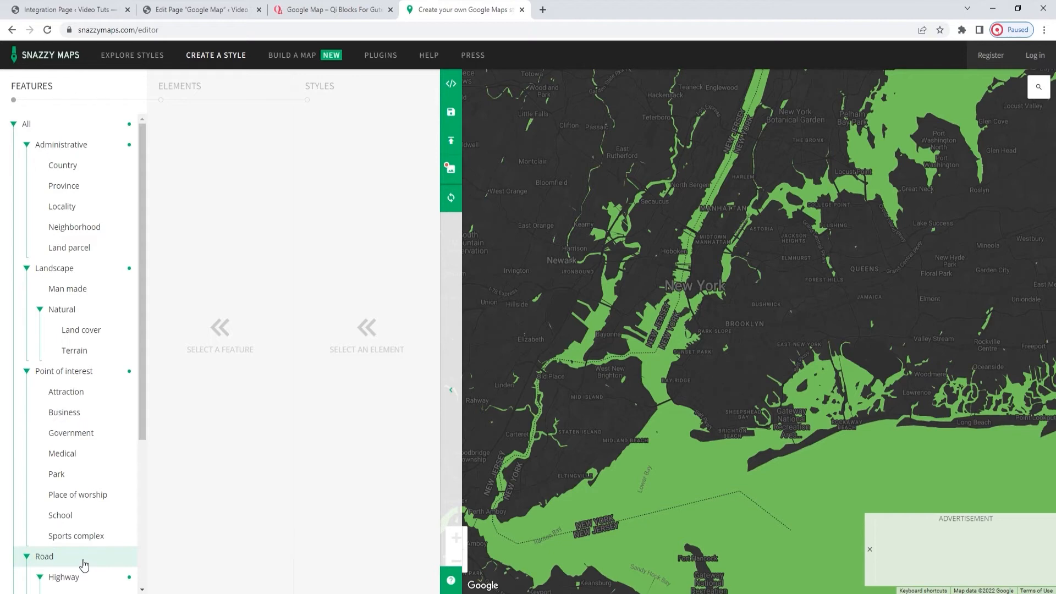
pyautogui.moveTo(450, 83)
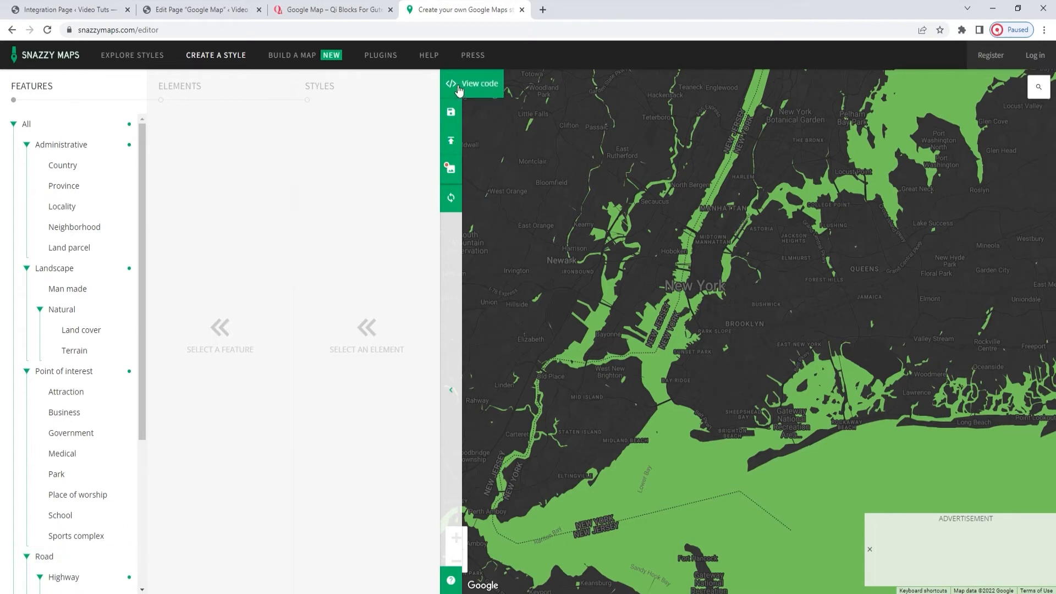
# View the style's JSON code, scroll through it, and return to the WordPress editor tab
pyautogui.click(473, 83)
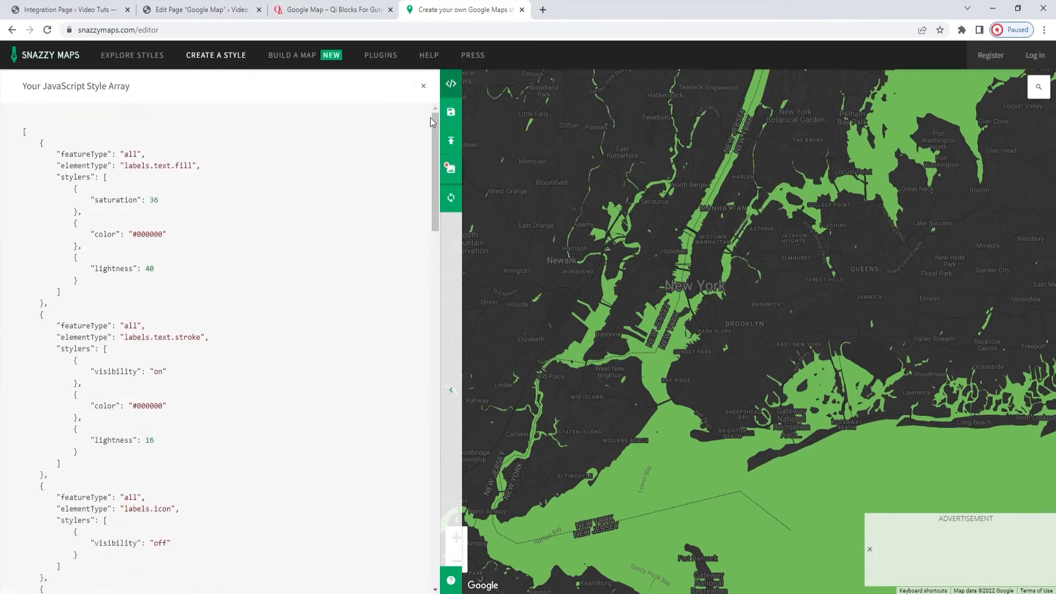
pyautogui.scroll(-3)
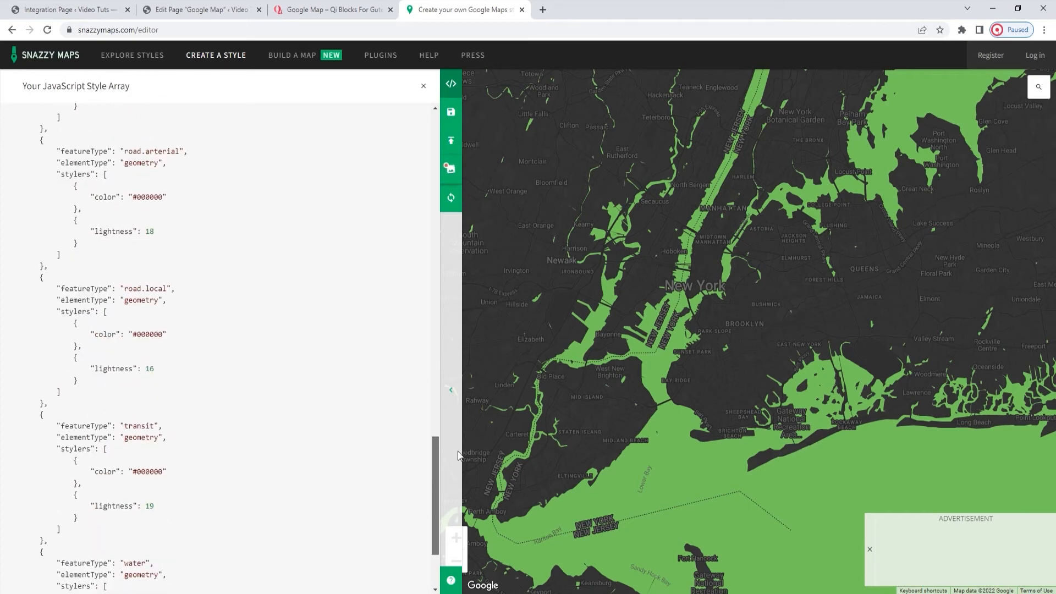
pyautogui.scroll(-3)
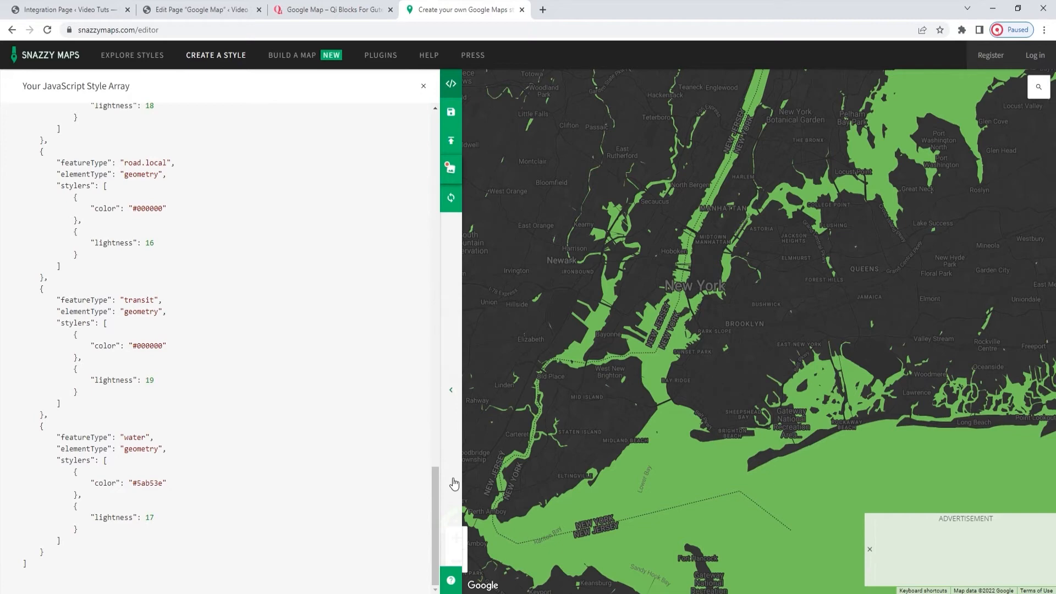
pyautogui.click(199, 10)
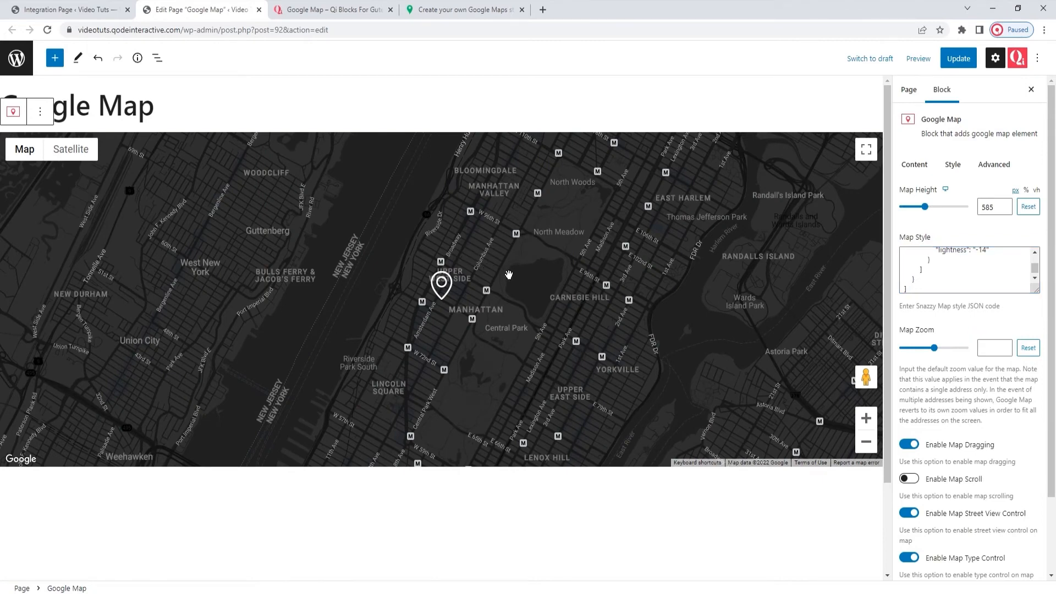
pyautogui.moveTo(506, 264)
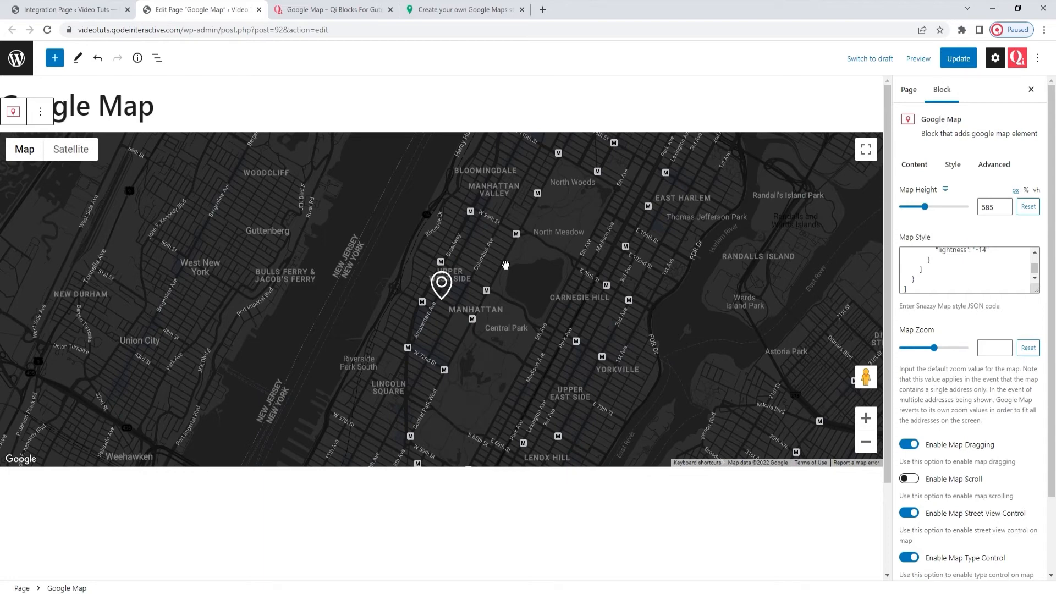
# Set the Google Map block's Map Zoom slider to 13
pyautogui.scroll(-3)
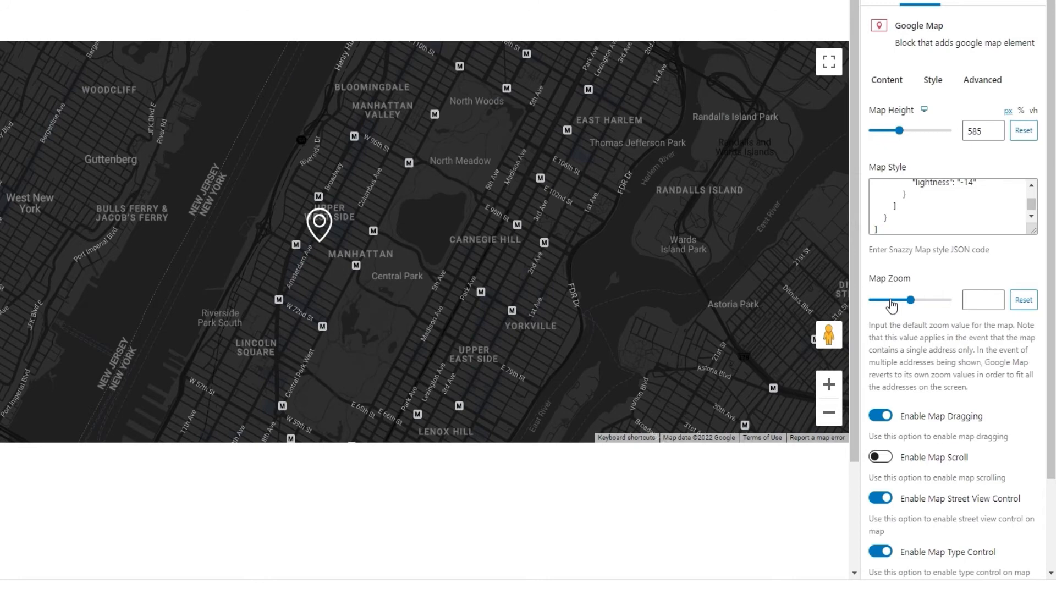
pyautogui.moveTo(900, 309)
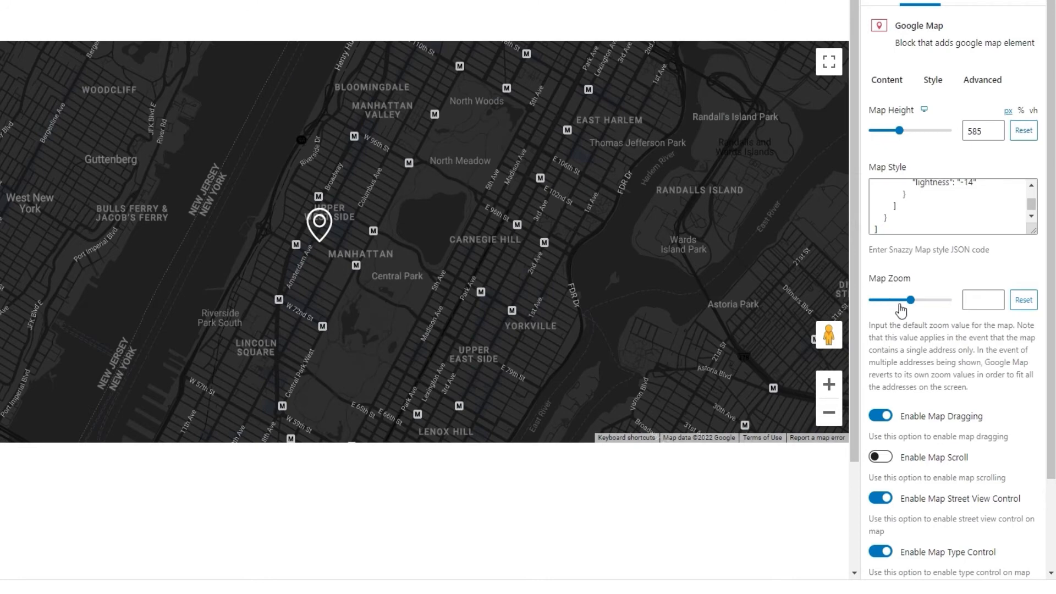
pyautogui.click(901, 299)
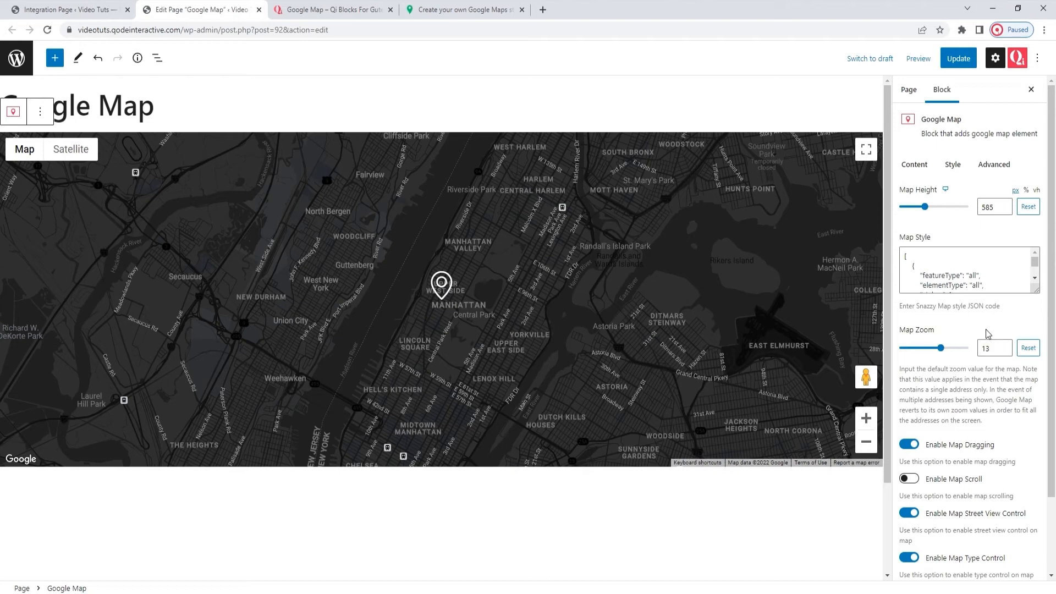
pyautogui.scroll(-3)
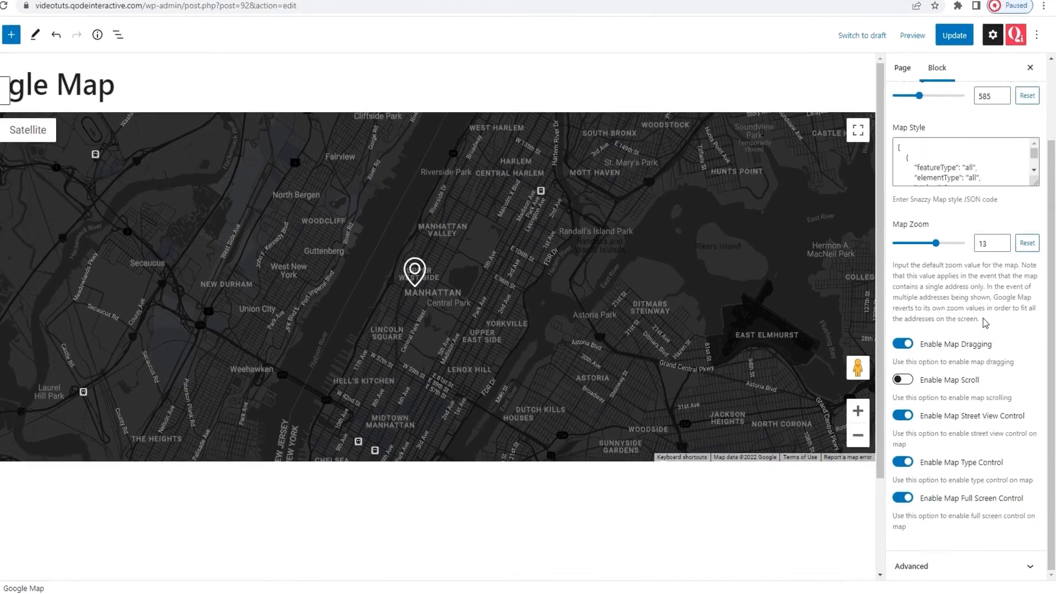
pyautogui.scroll(-3)
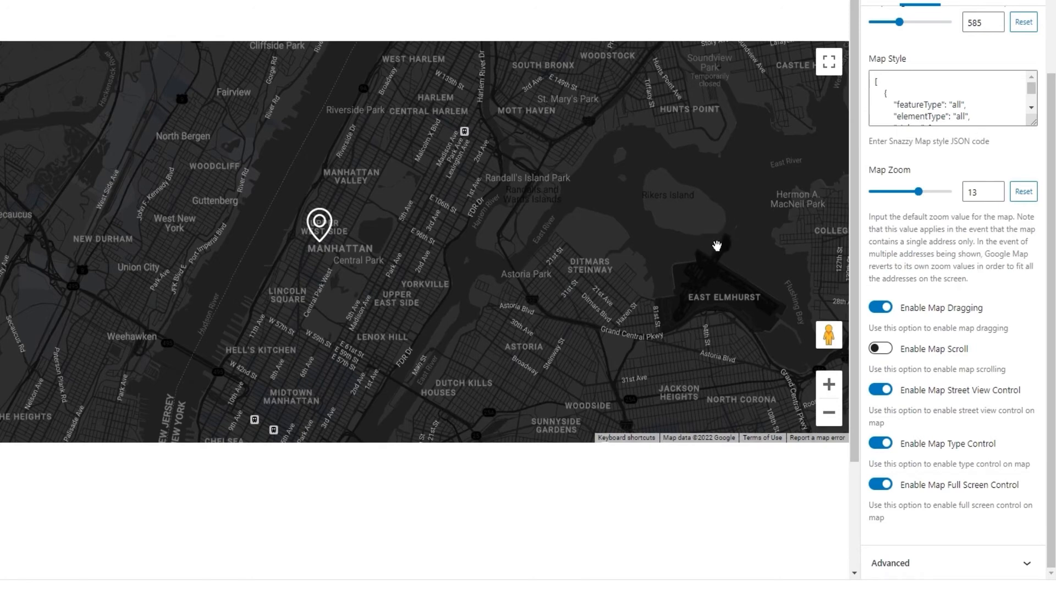
pyautogui.moveTo(736, 238)
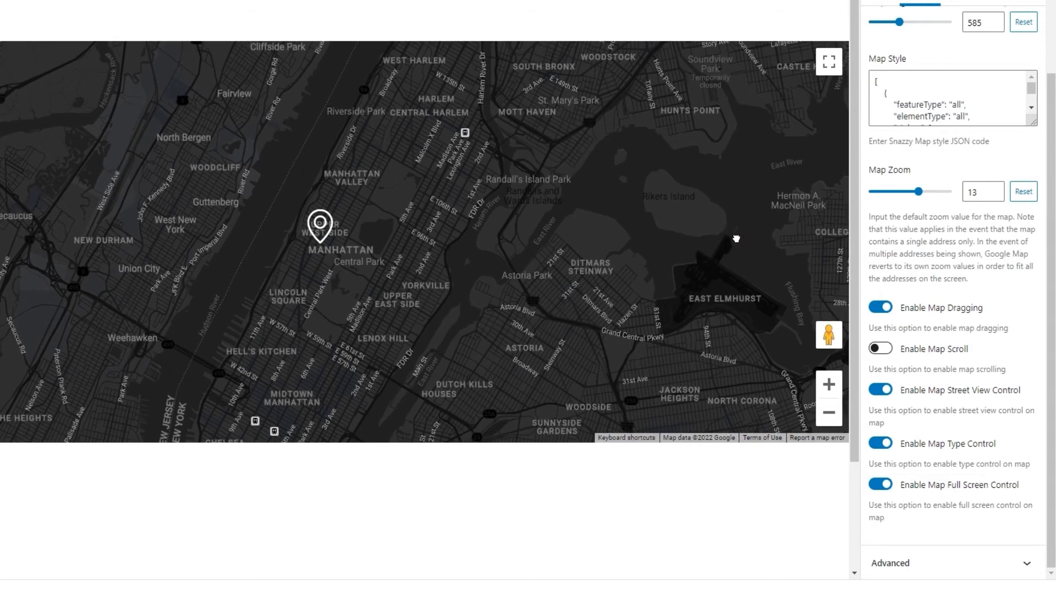
pyautogui.click(879, 307)
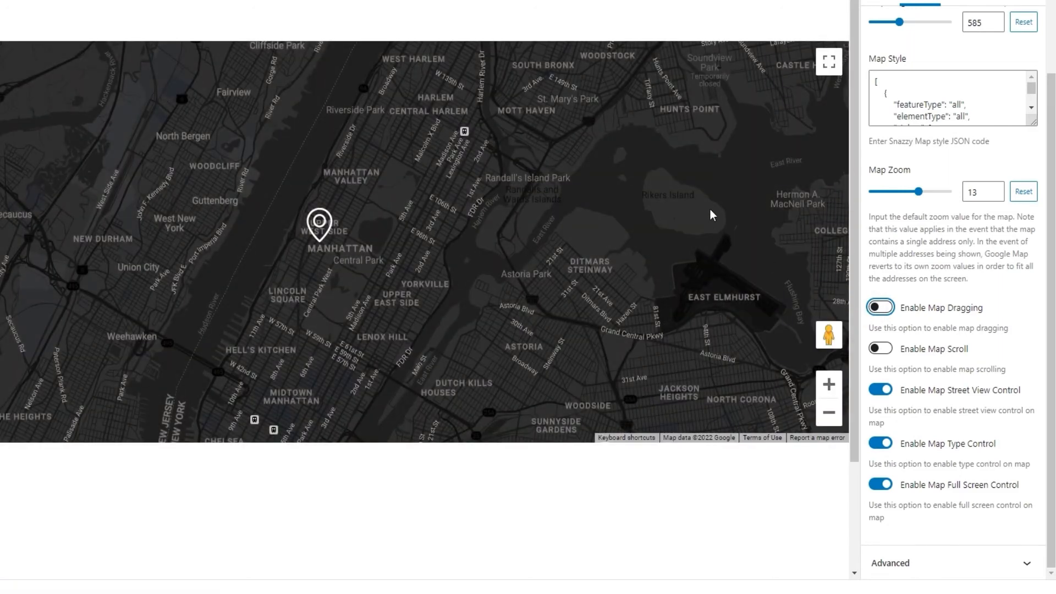
pyautogui.moveTo(707, 229)
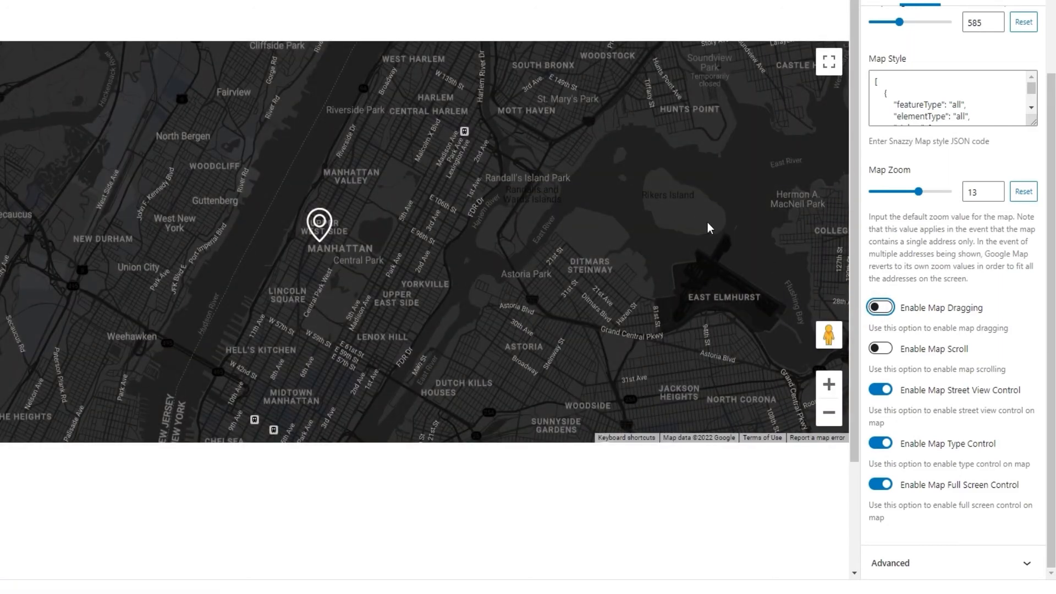
pyautogui.moveTo(716, 223)
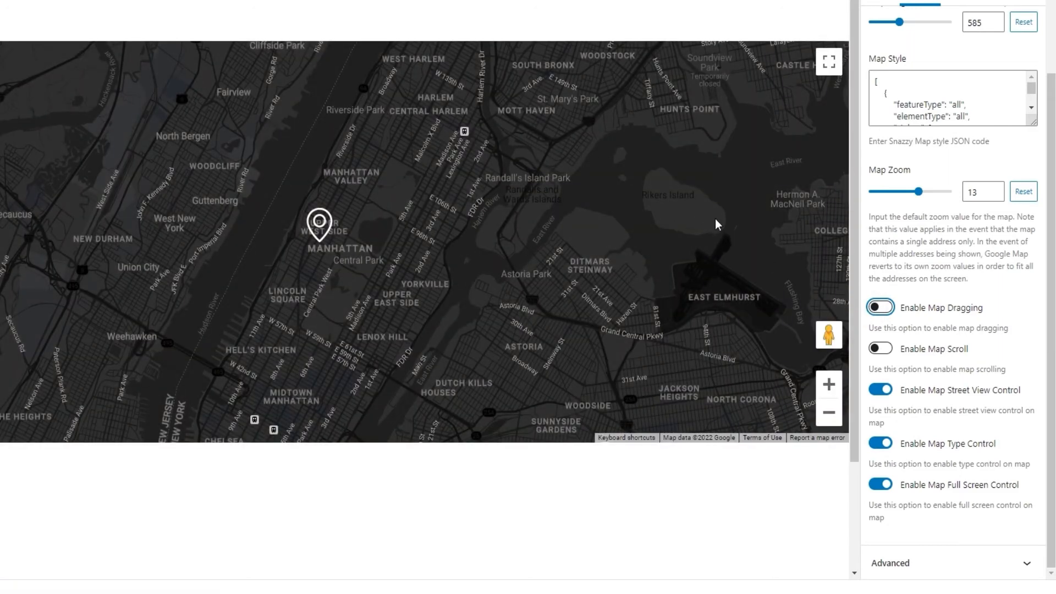
pyautogui.moveTo(682, 217)
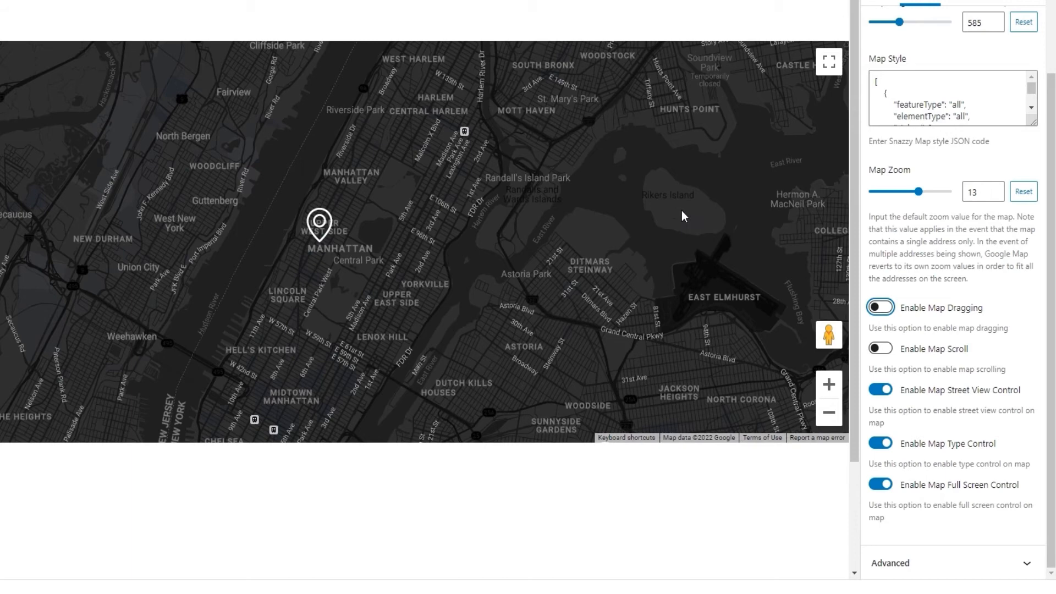
pyautogui.click(879, 307)
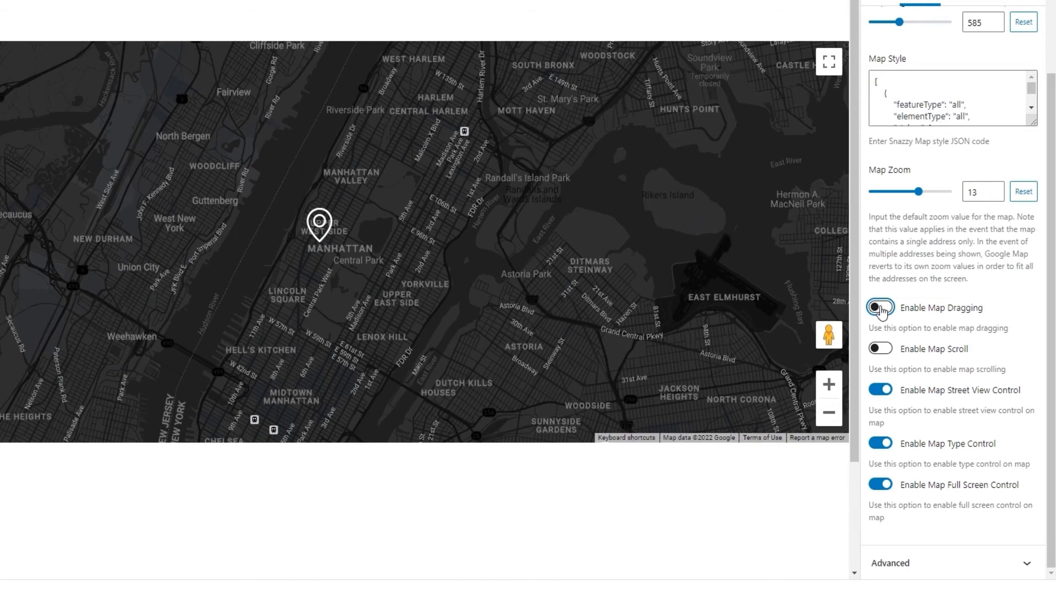
pyautogui.click(880, 307)
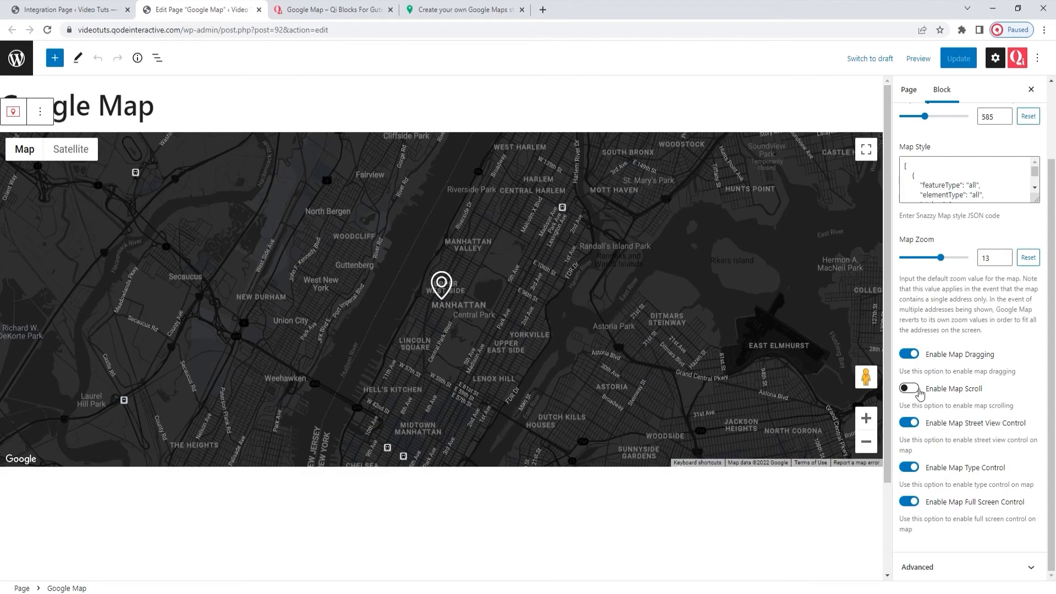
# Toggle Enable Map Scroll on and back off, leaving map dragging enabled
pyautogui.click(909, 388)
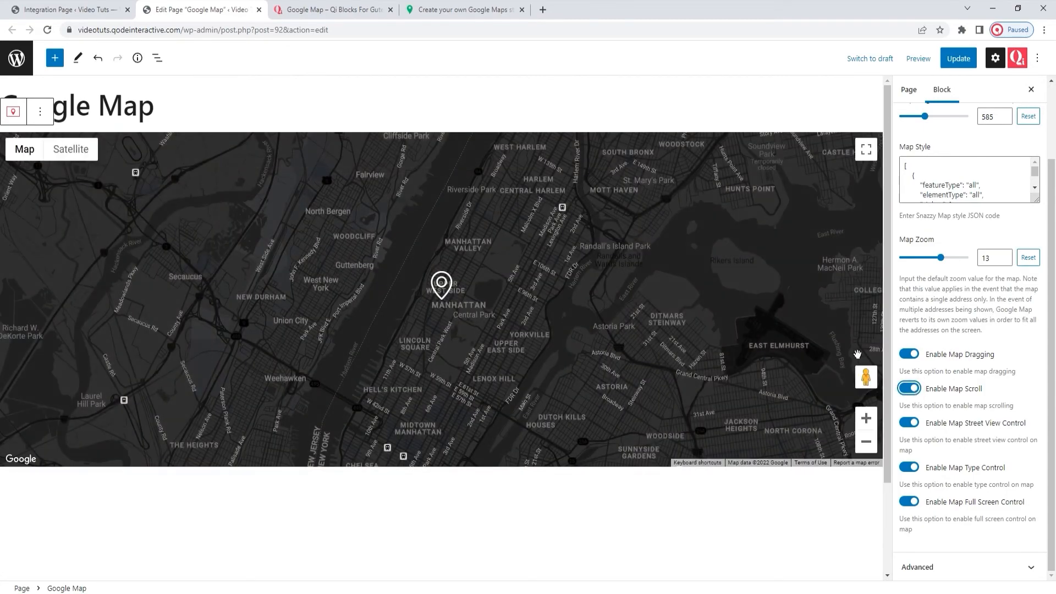
pyautogui.moveTo(754, 292)
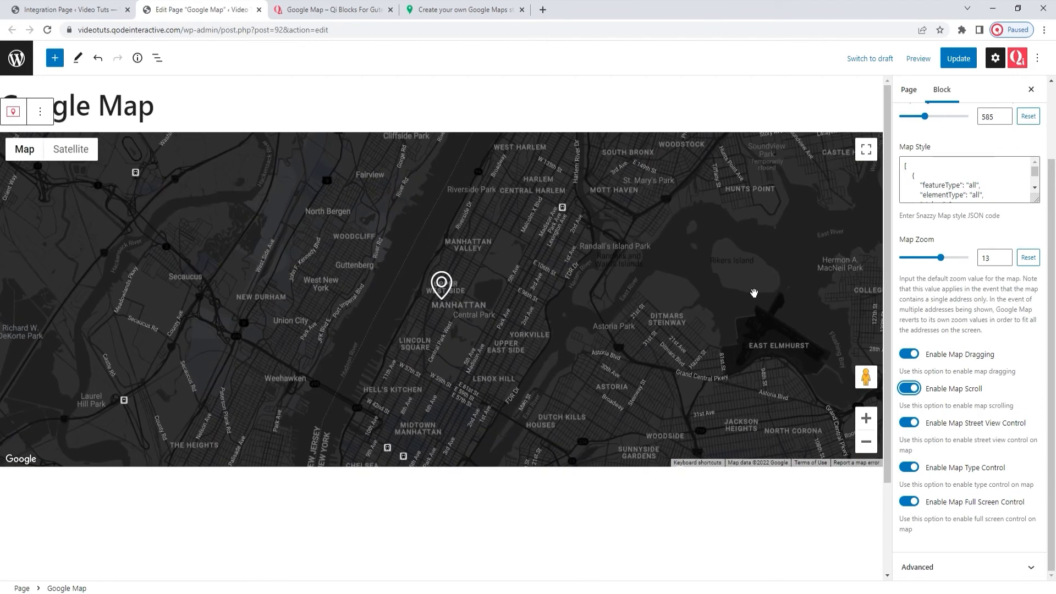
pyautogui.click(908, 389)
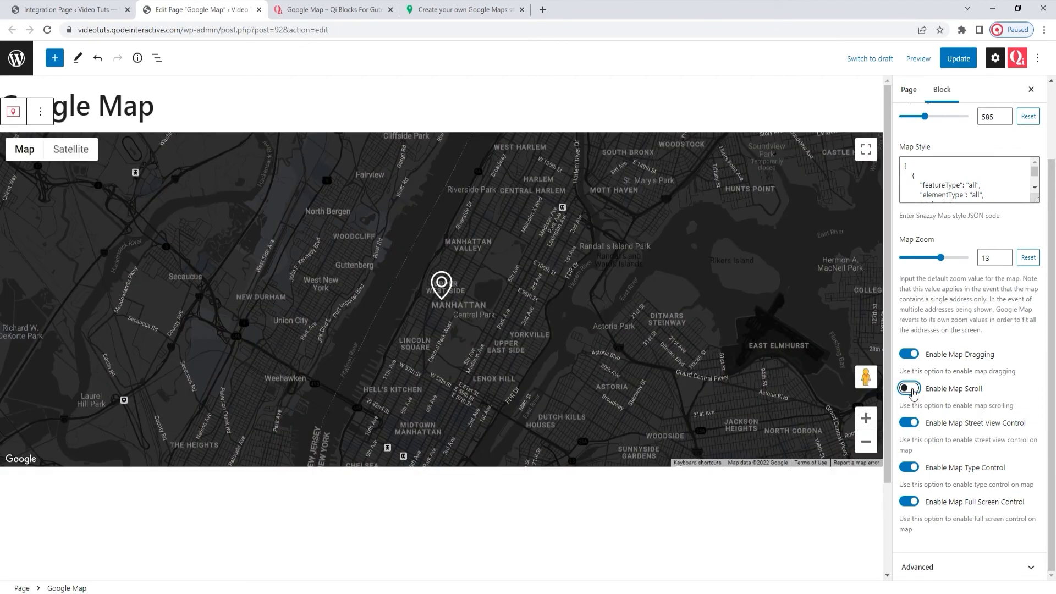
pyautogui.click(909, 388)
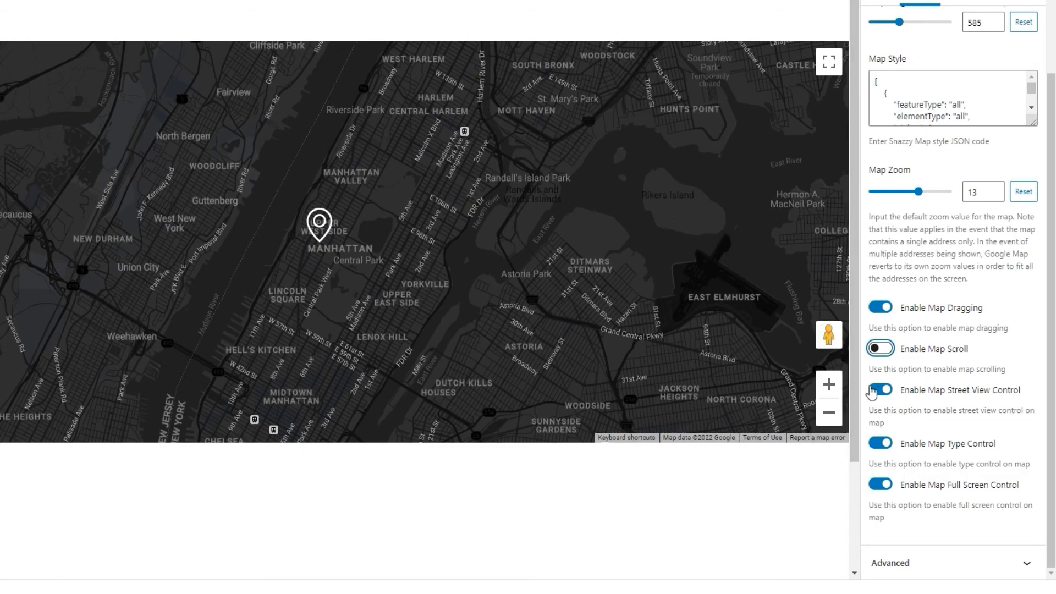
pyautogui.click(880, 389)
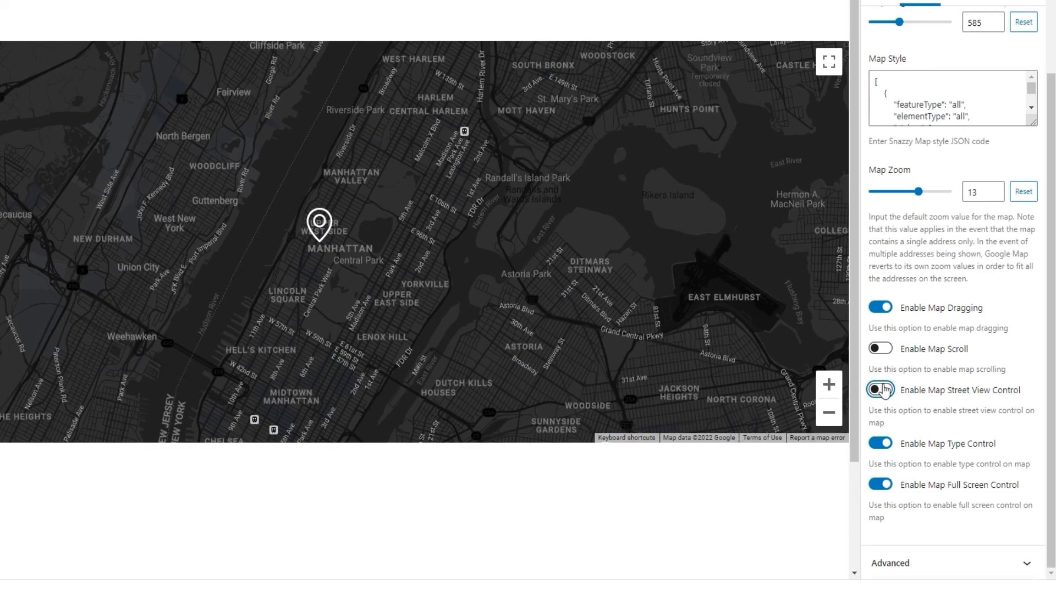
pyautogui.click(880, 389)
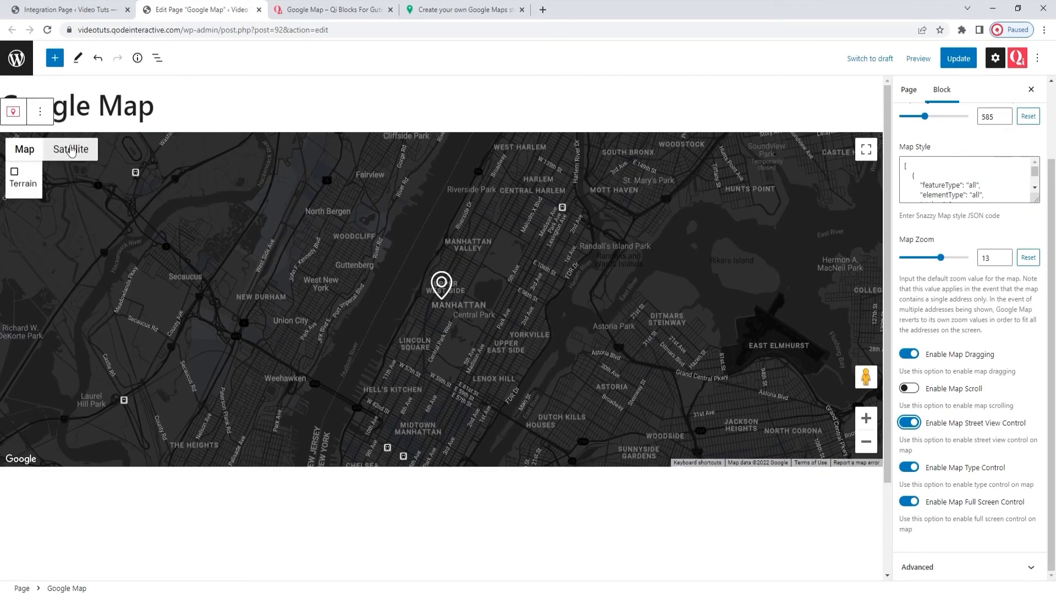
pyautogui.click(908, 468)
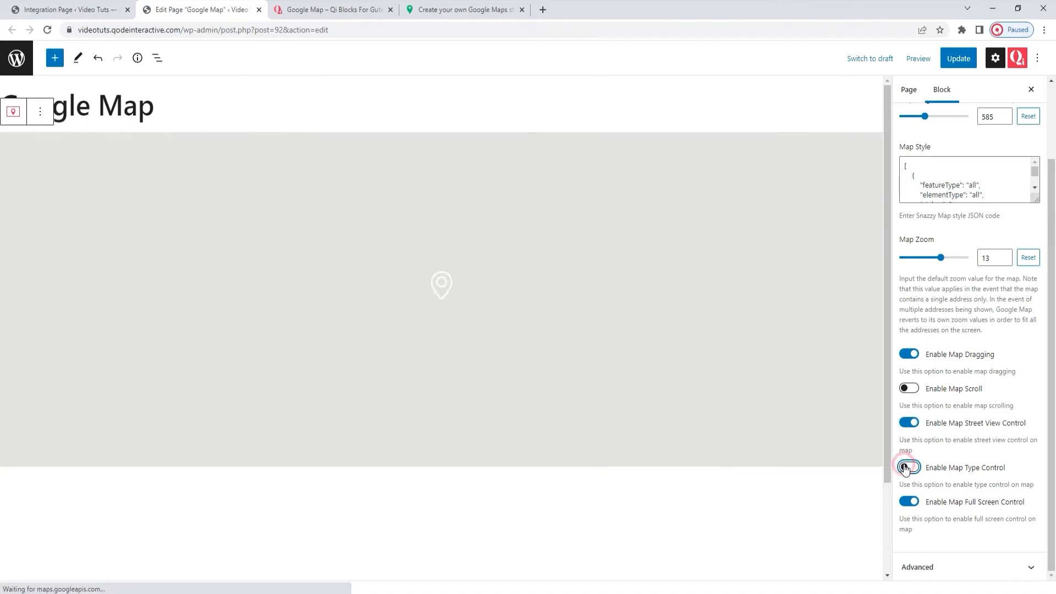
pyautogui.click(908, 468)
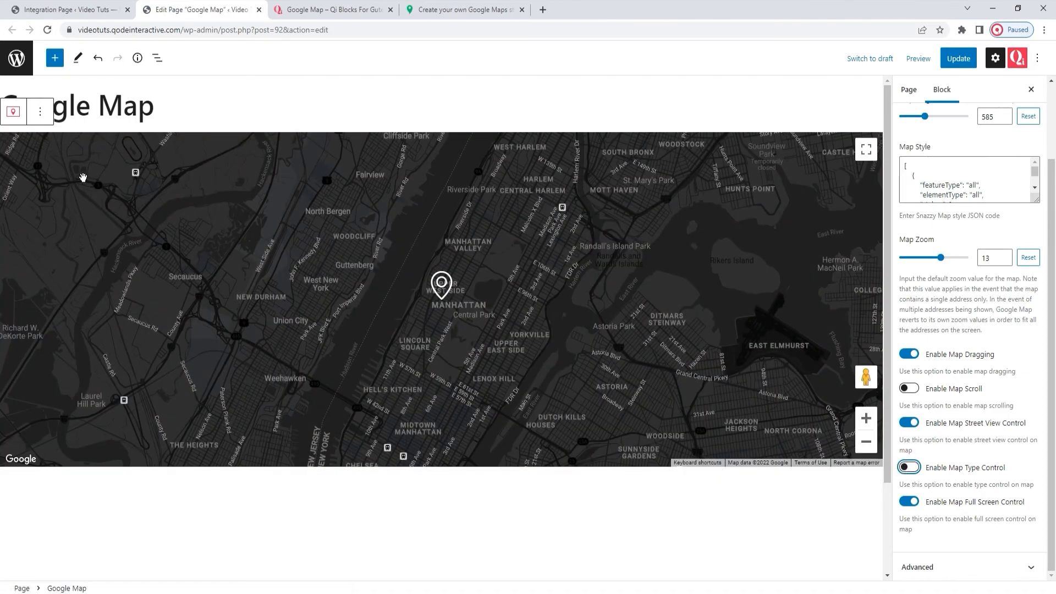
pyautogui.click(908, 467)
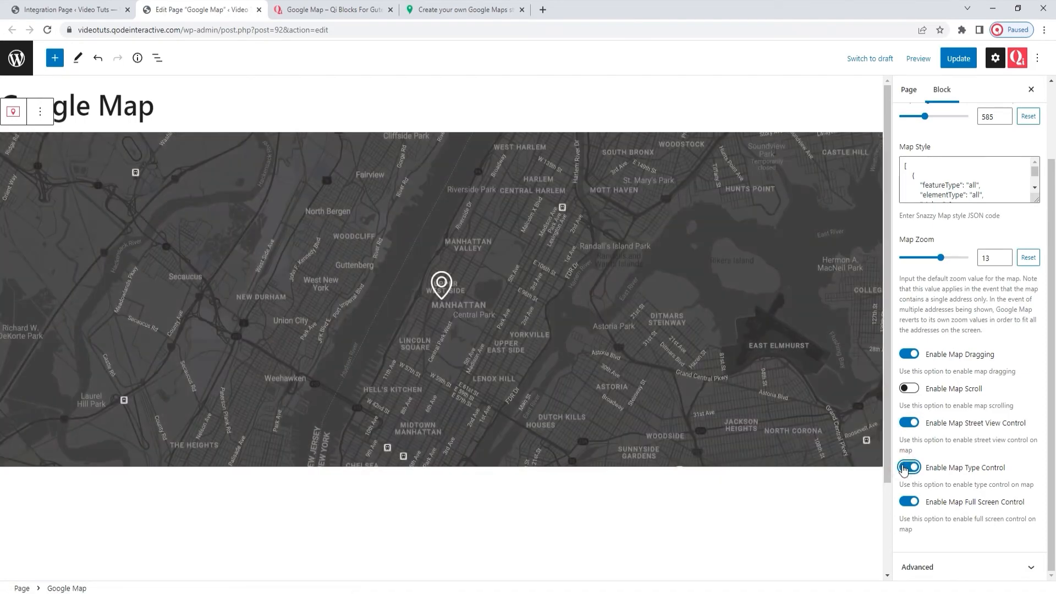
pyautogui.click(908, 467)
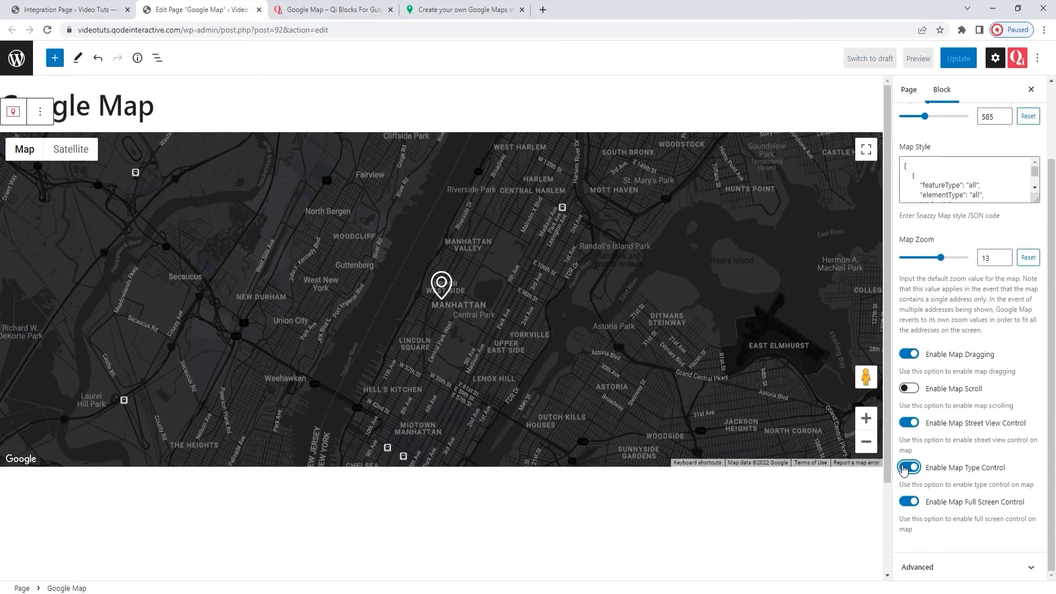
pyautogui.click(909, 467)
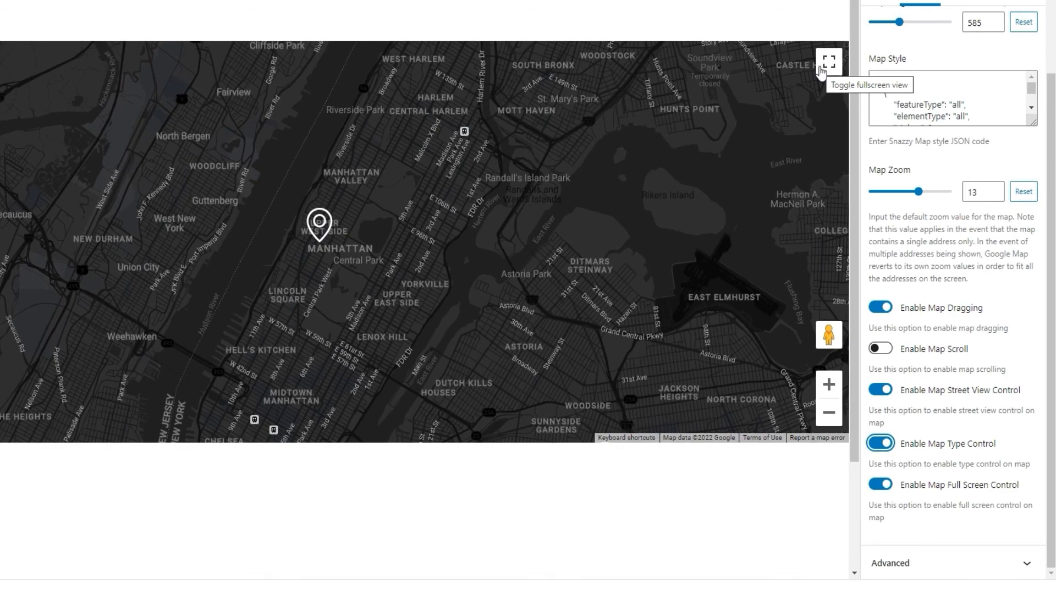
pyautogui.moveTo(922, 485)
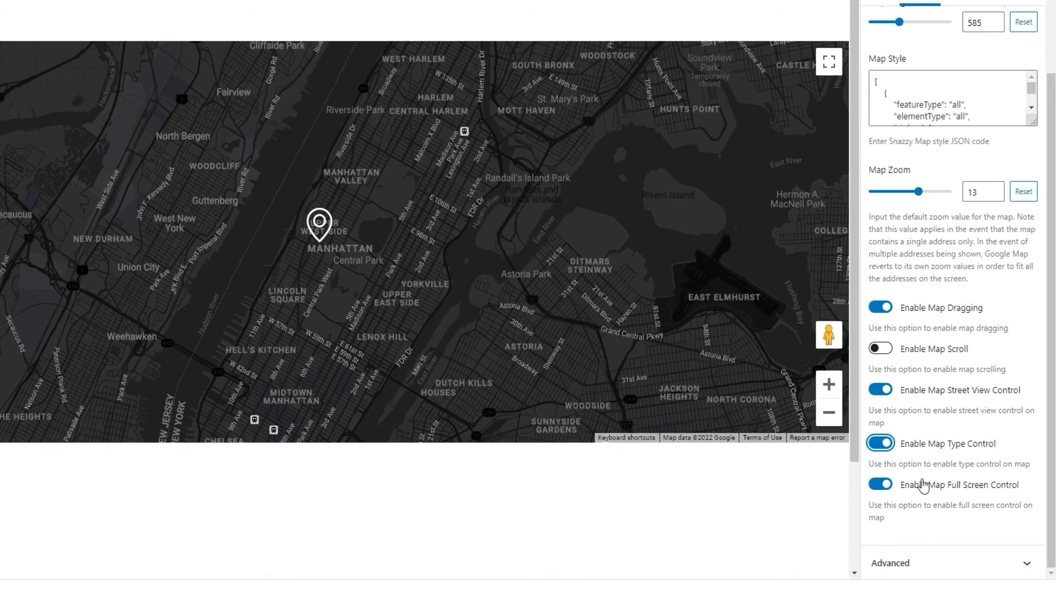
pyautogui.click(879, 484)
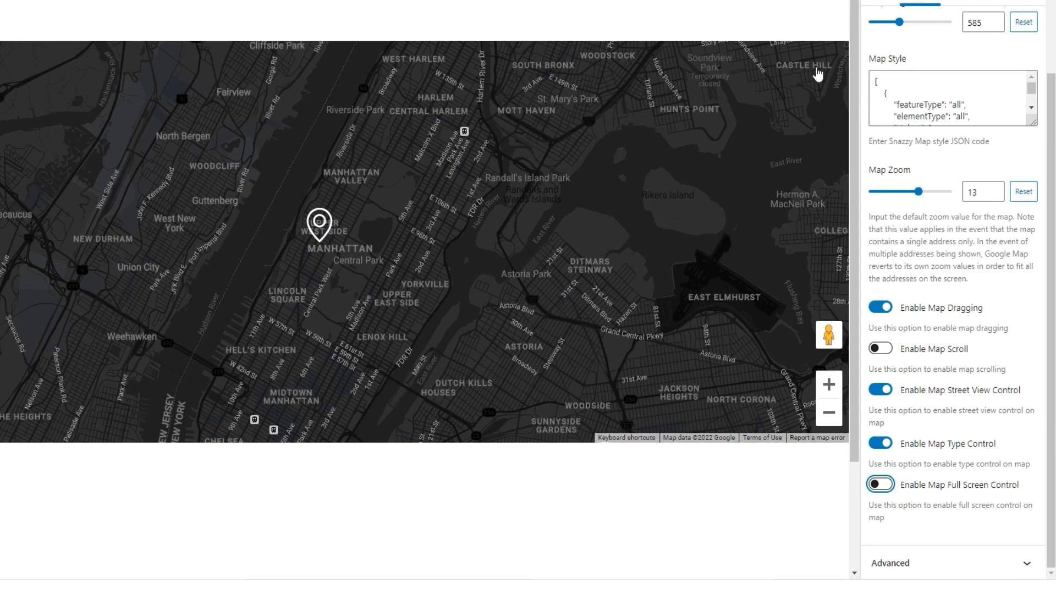
pyautogui.moveTo(829, 102)
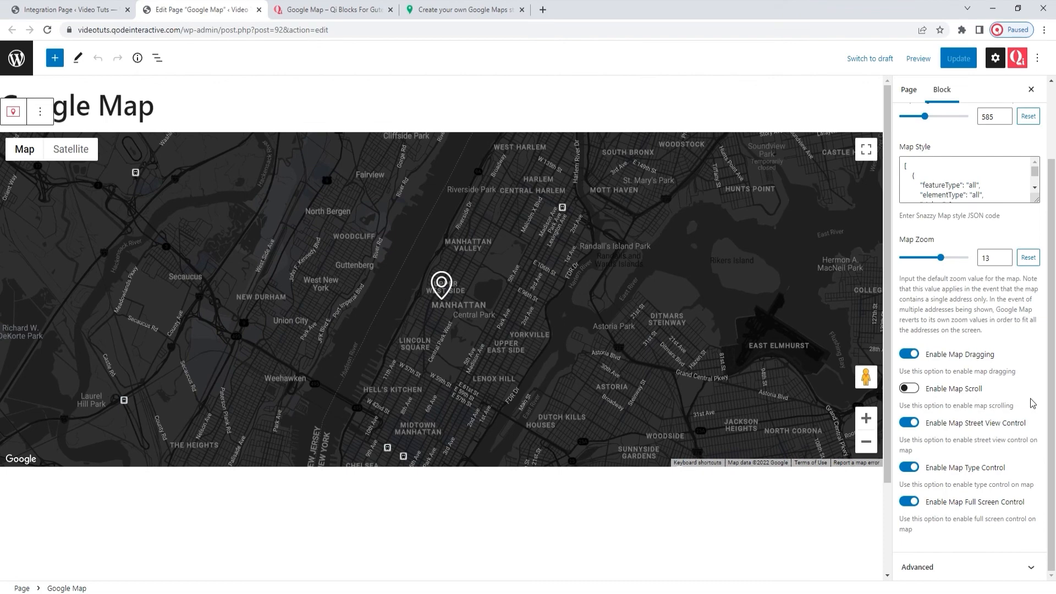
# Show the block's Advanced settings with empty margin, padding, z-index and CSS fields
pyautogui.scroll(3)
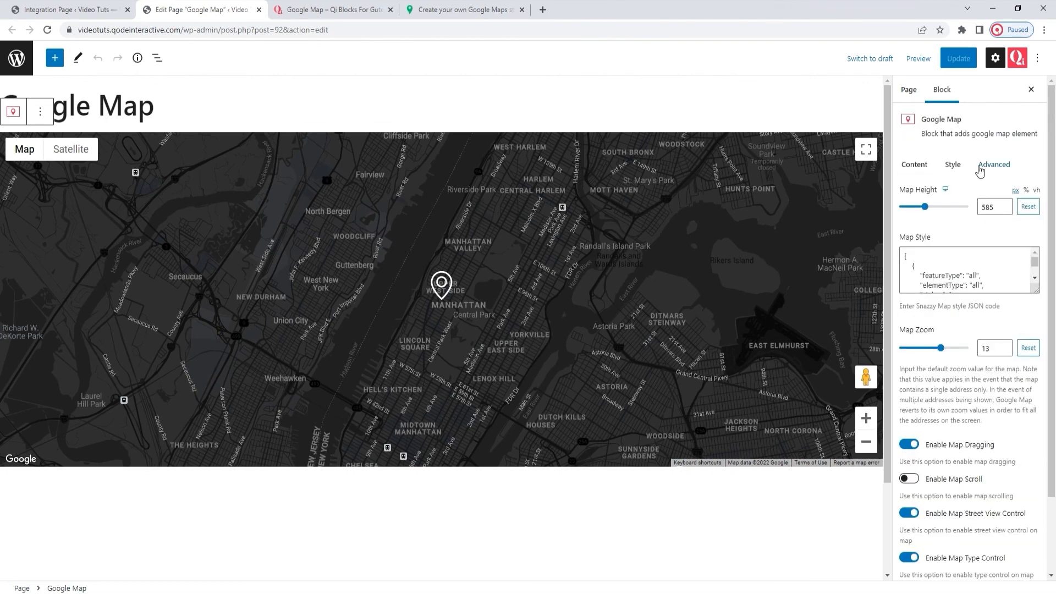
pyautogui.click(992, 164)
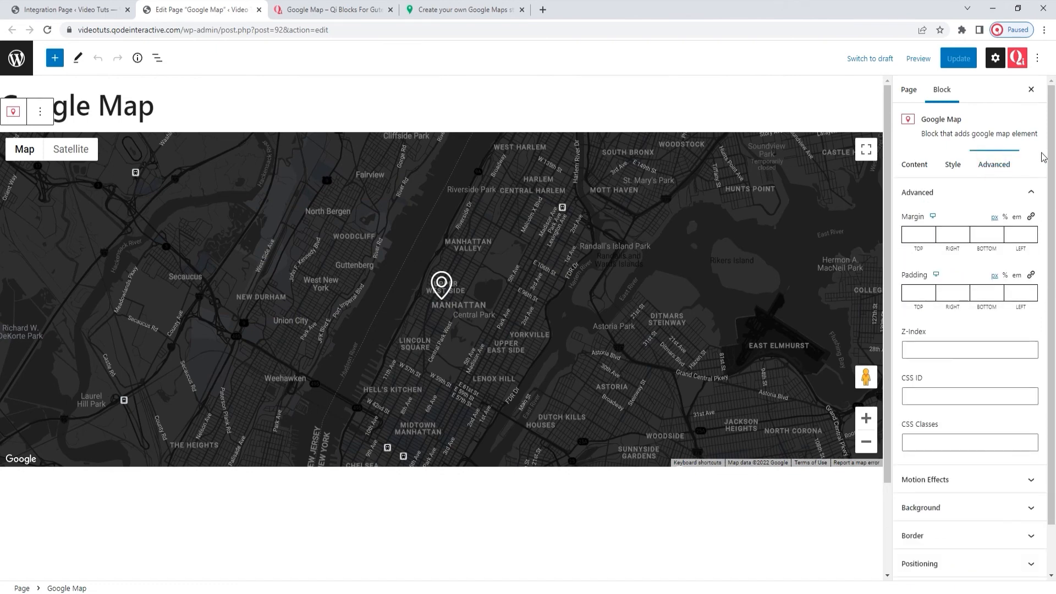
pyautogui.scroll(-3)
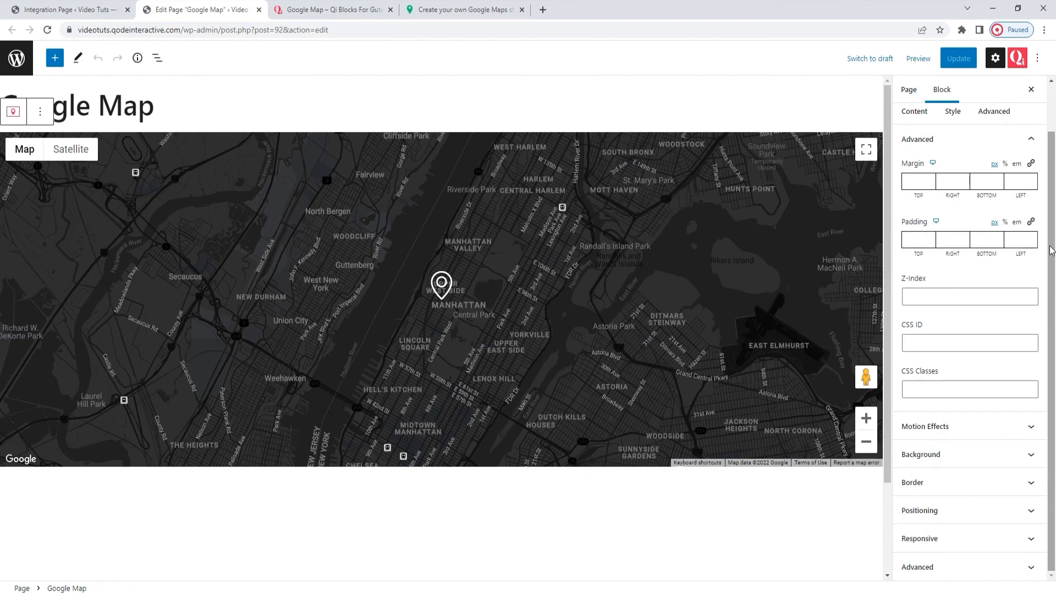
# Return to the Qi Blocks Google Map demo page and scroll down through its example maps to 'Choose your map style'
pyautogui.click(331, 10)
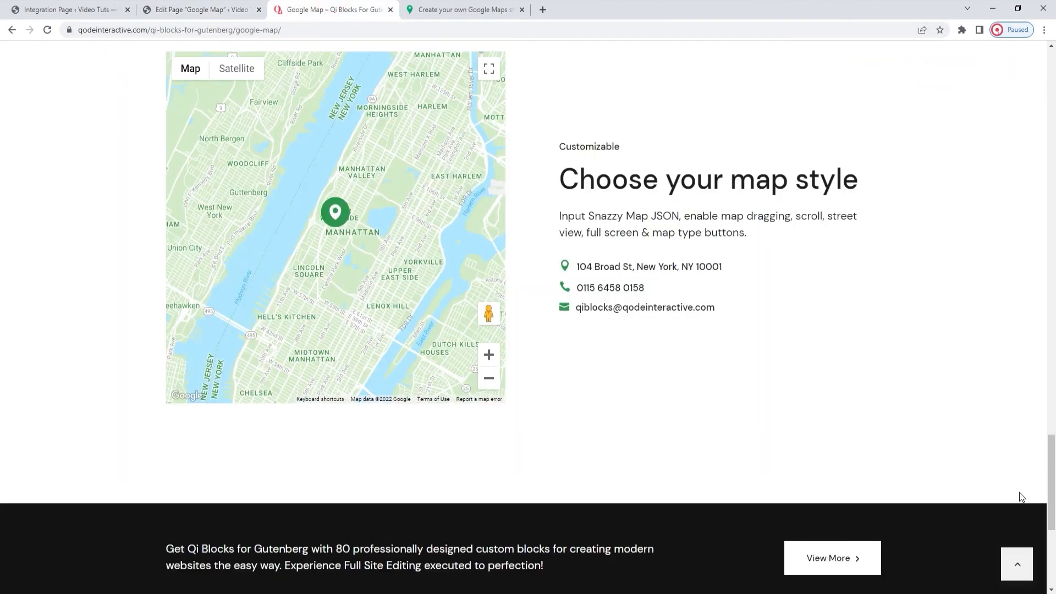
pyautogui.scroll(3)
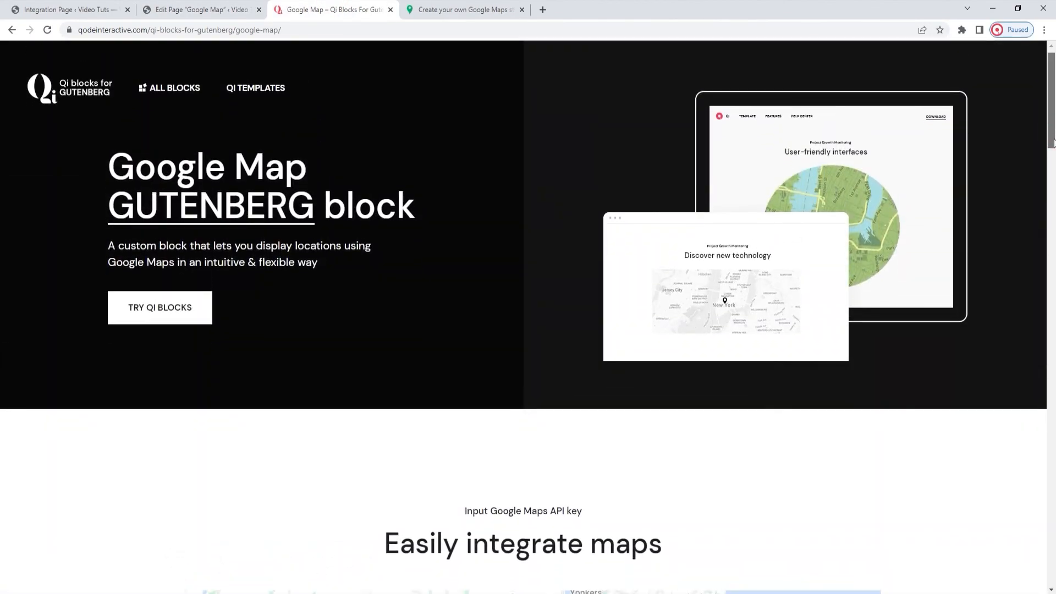
pyautogui.scroll(-3)
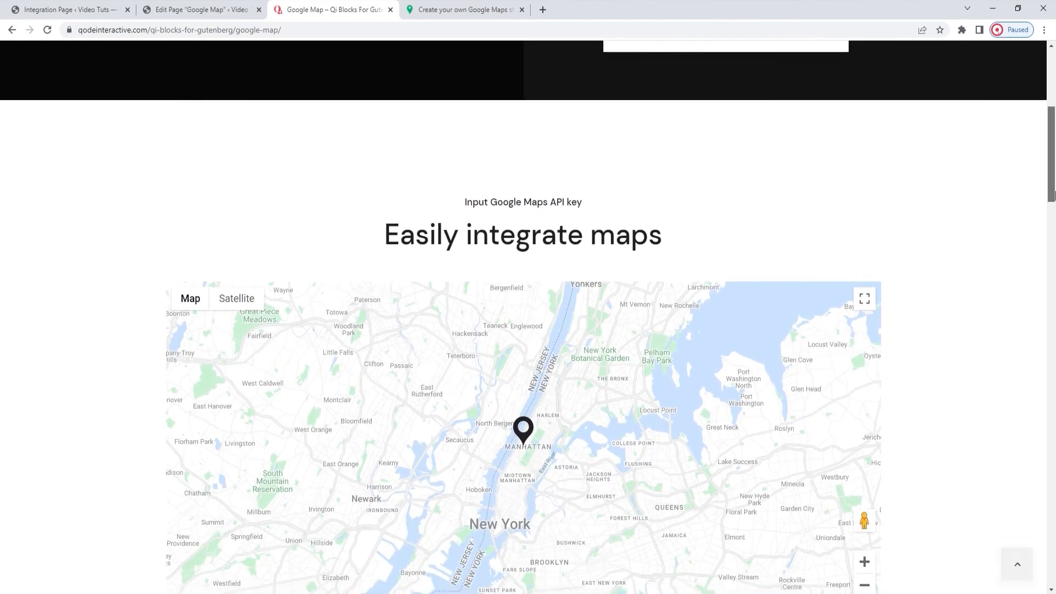
pyautogui.scroll(-3)
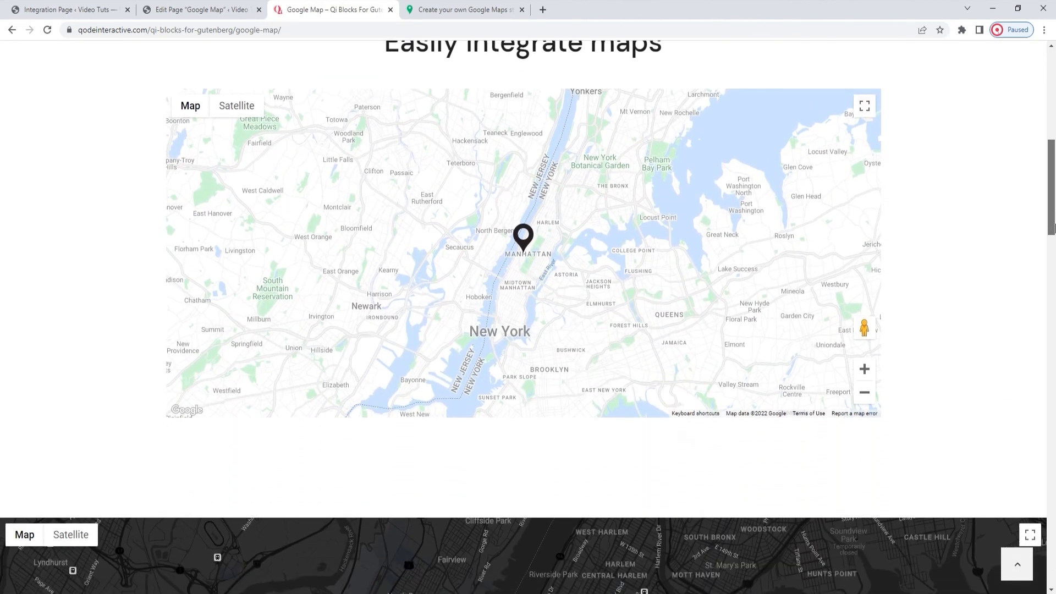
pyautogui.scroll(-3)
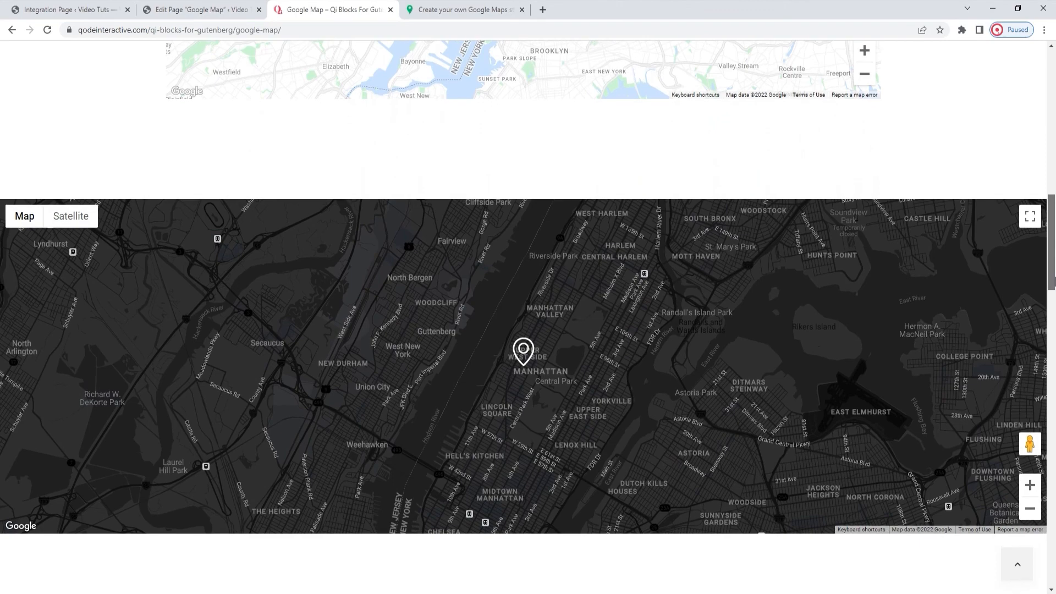
pyautogui.scroll(-3)
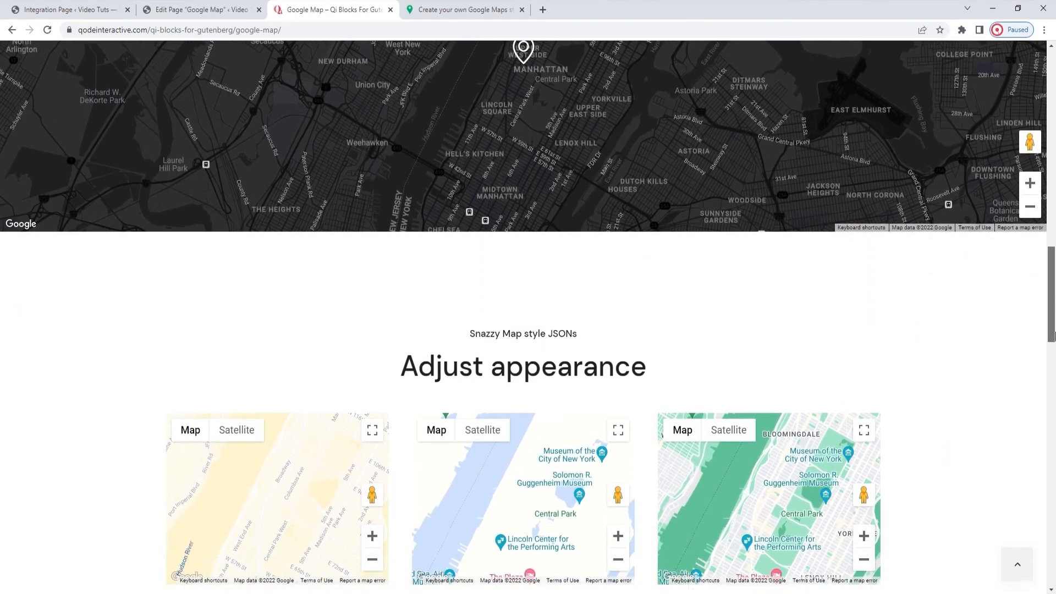
pyautogui.scroll(-3)
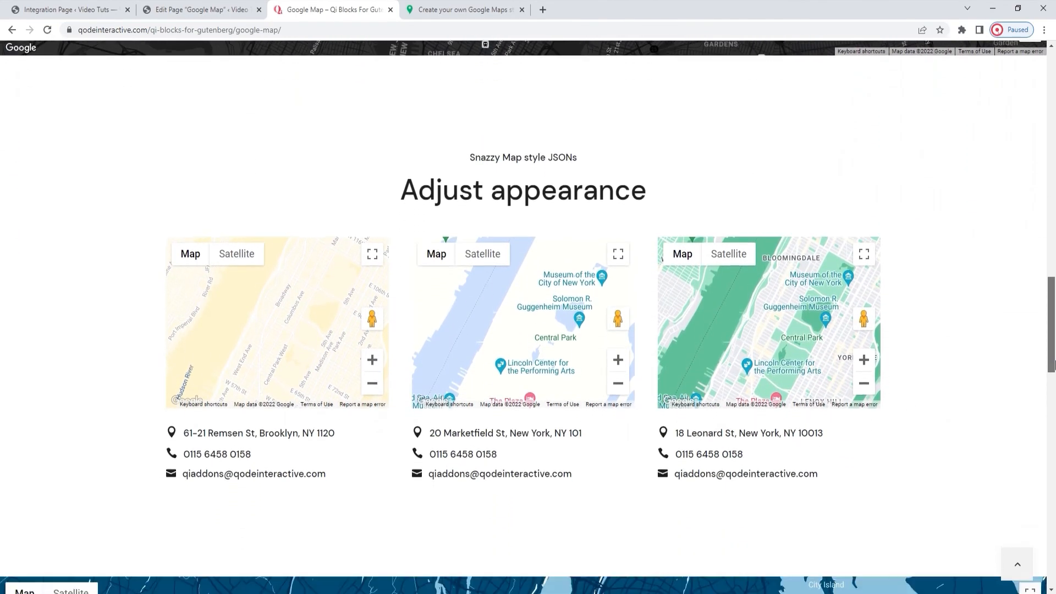
pyautogui.scroll(-3)
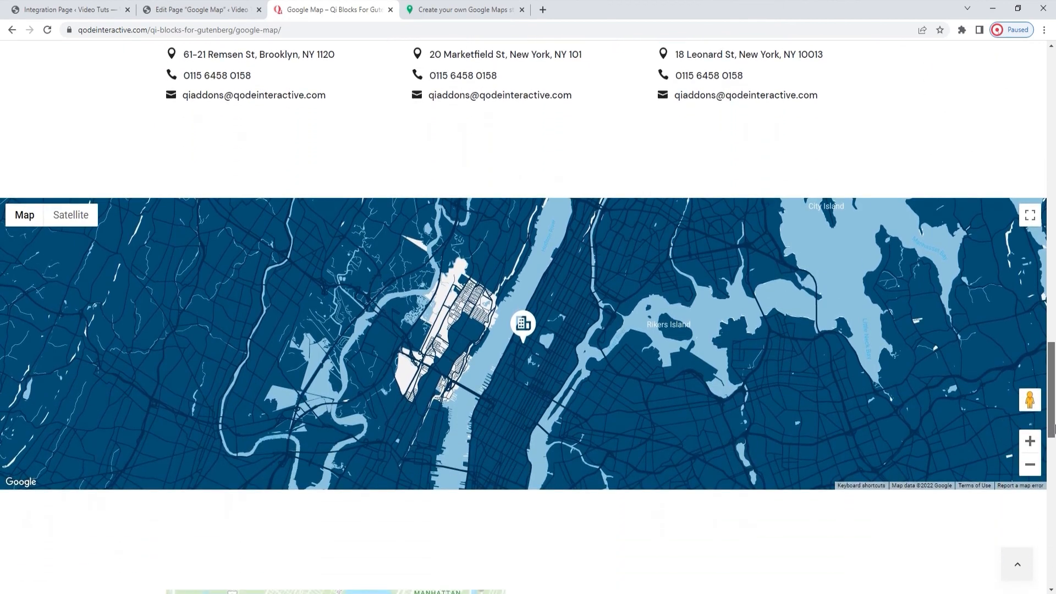
pyautogui.scroll(-3)
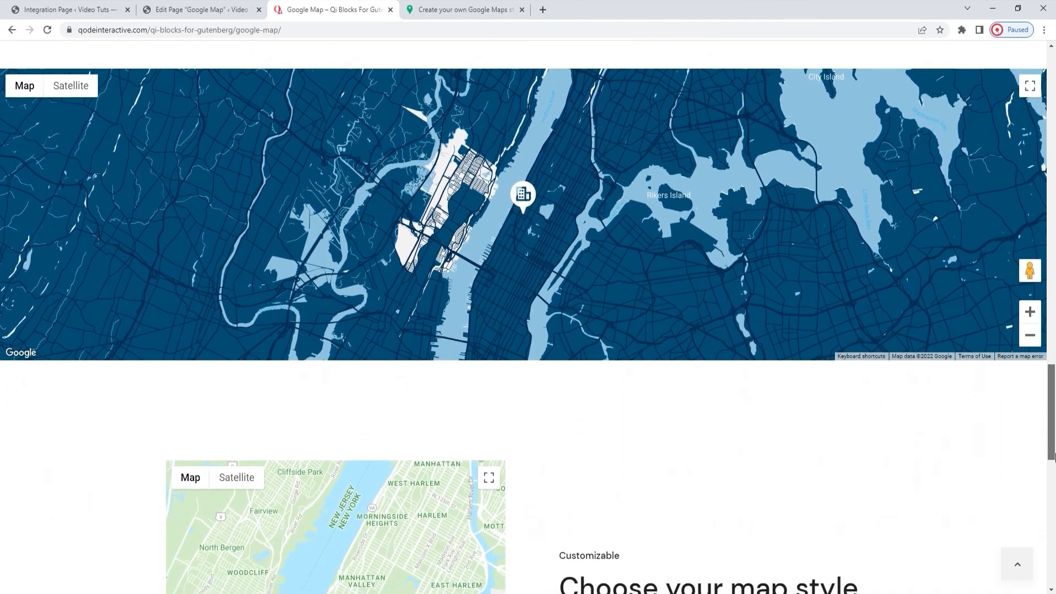
pyautogui.scroll(-3)
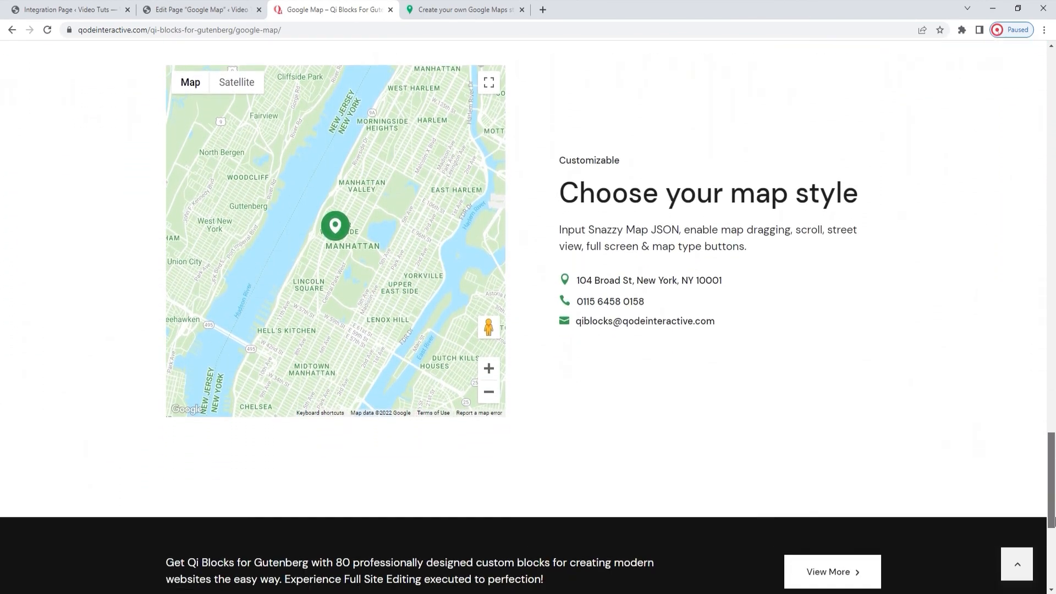